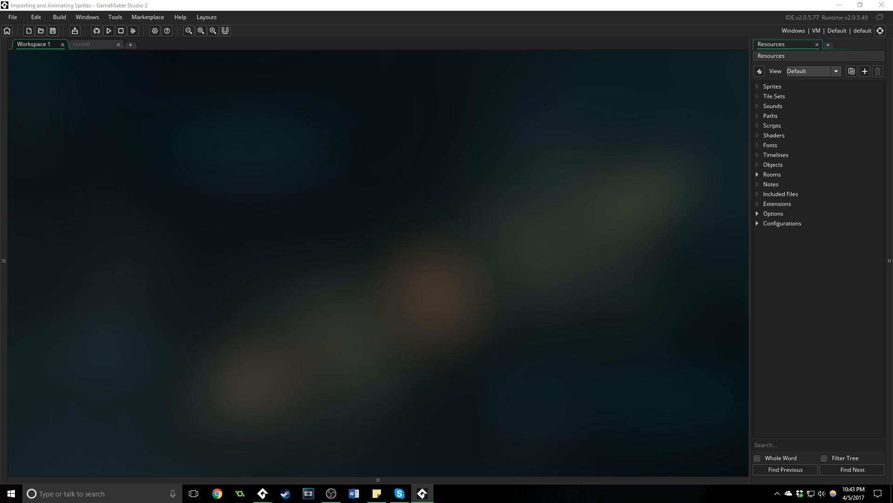
- Close the game test window and create a new empty sprite under Sprites
{"action": "left_click", "coordinate": [108, 31]}
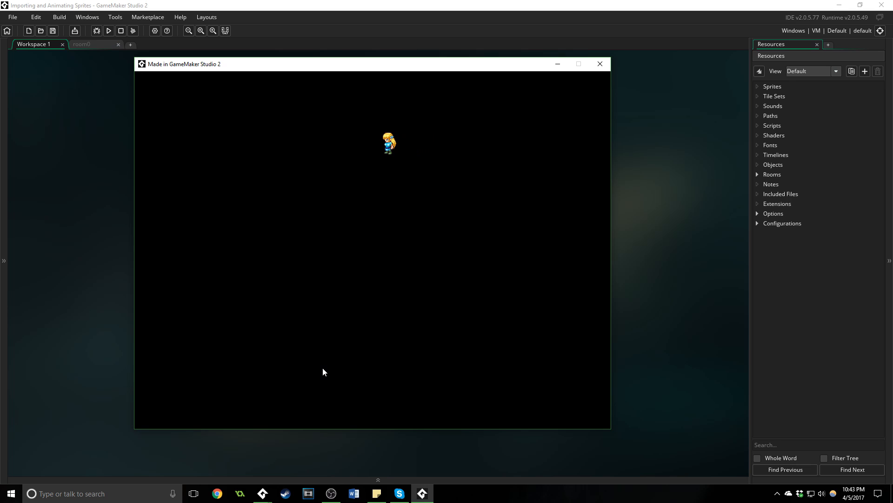
{"action": "left_click", "coordinate": [599, 63]}
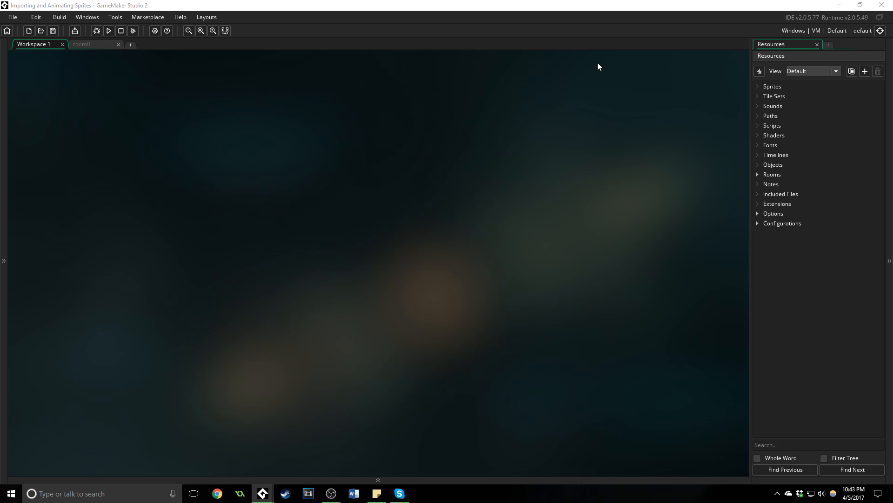
{"action": "mouse_move", "coordinate": [598, 67]}
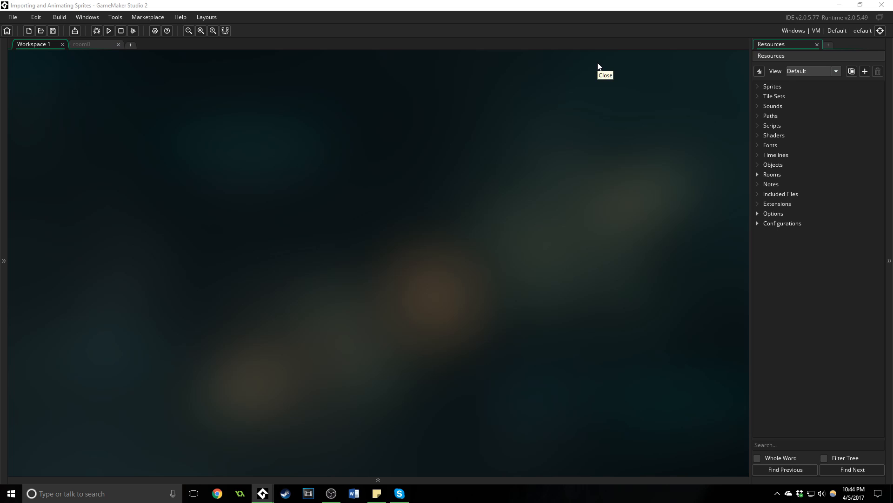
{"action": "mouse_move", "coordinate": [599, 67]}
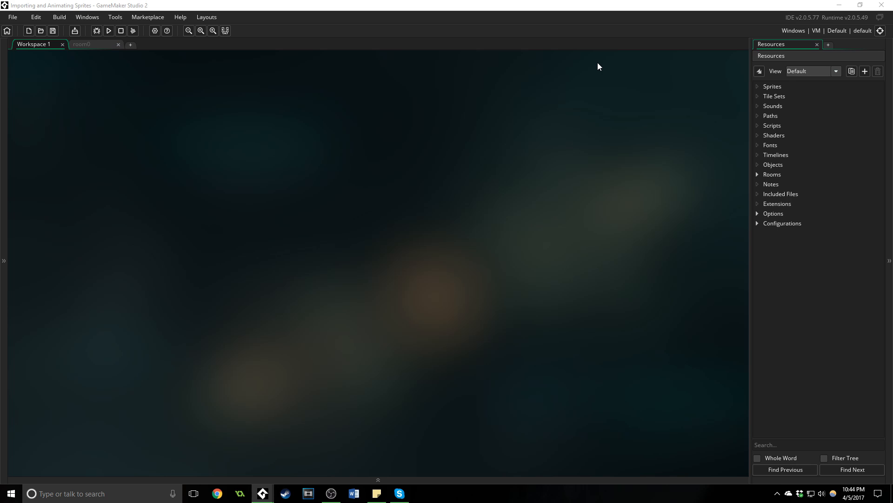
{"action": "left_click", "coordinate": [772, 85]}
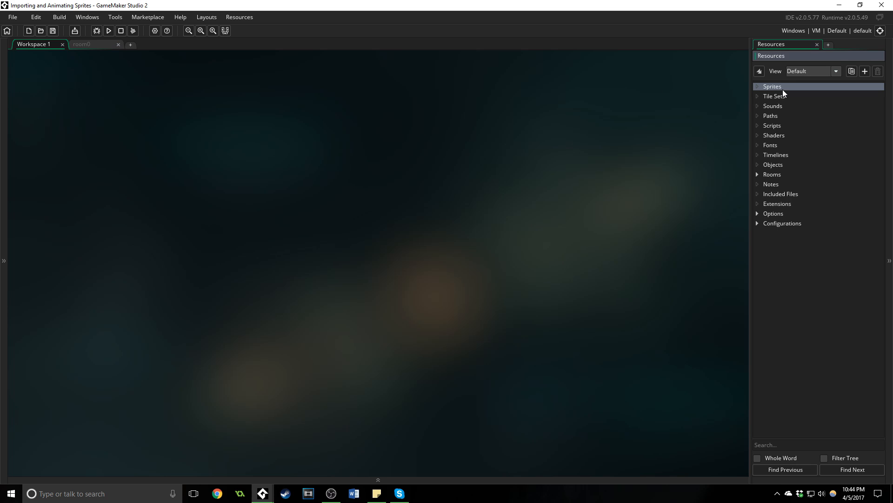
{"action": "right_click", "coordinate": [772, 85]}
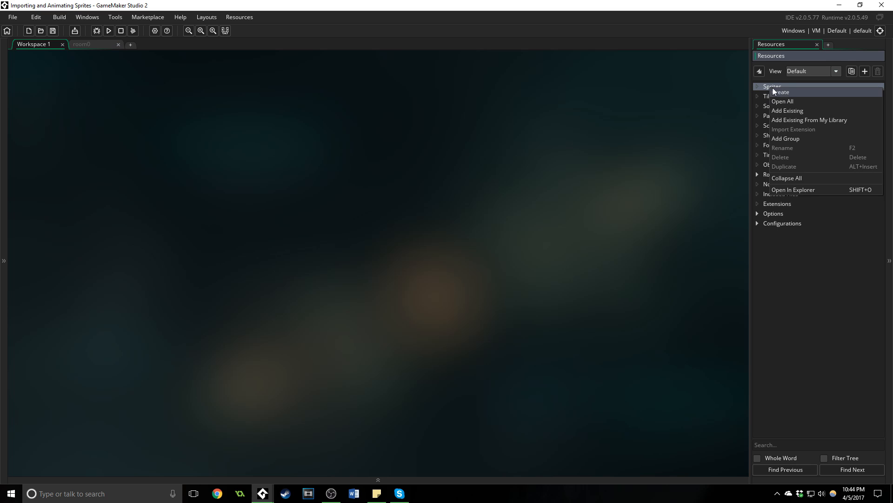
{"action": "left_click", "coordinate": [781, 92]}
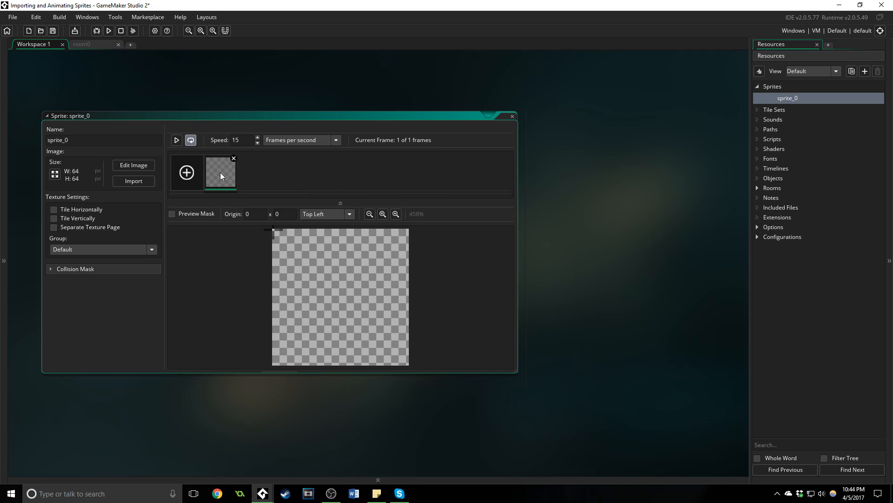
- Open the new sprite's image editor and start importing an image file
{"action": "left_click", "coordinate": [233, 17]}
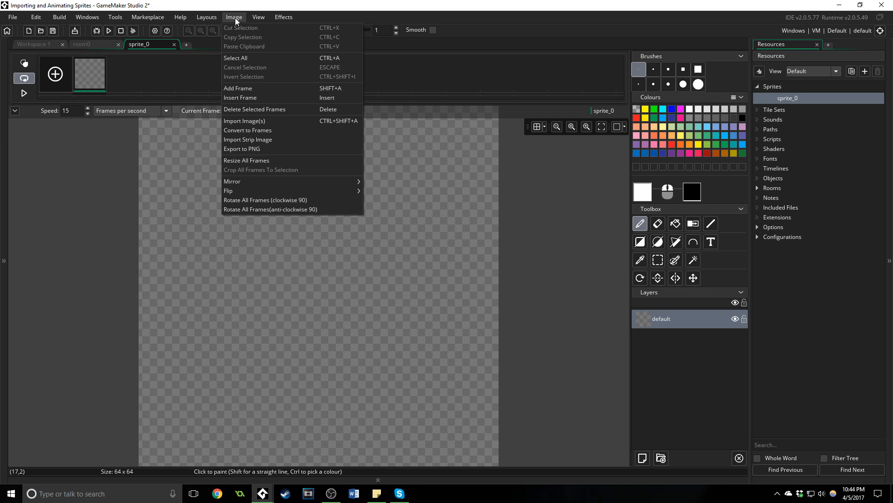
{"action": "mouse_move", "coordinate": [260, 120]}
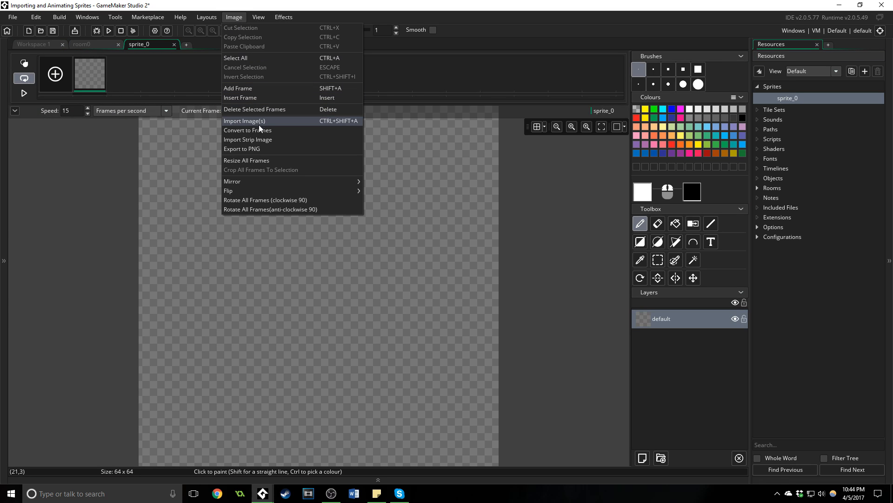
{"action": "left_click", "coordinate": [244, 120]}
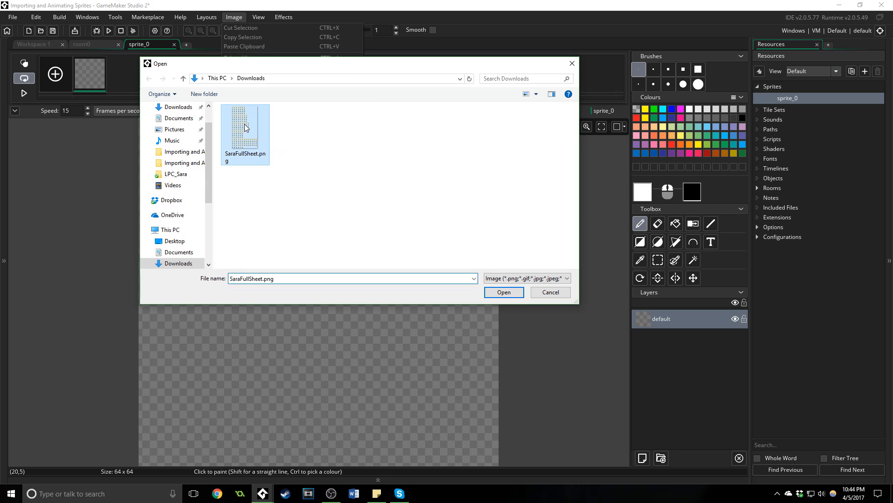
- Import SaraFullSheet.png and set Convert to Frames to 9 frames, 32×50, separation 32
{"action": "left_click", "coordinate": [503, 291]}
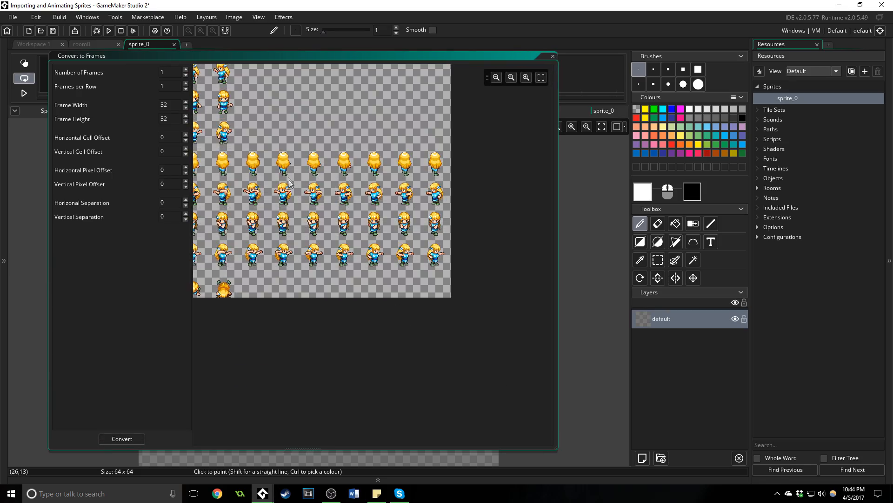
{"action": "left_click", "coordinate": [511, 78]}
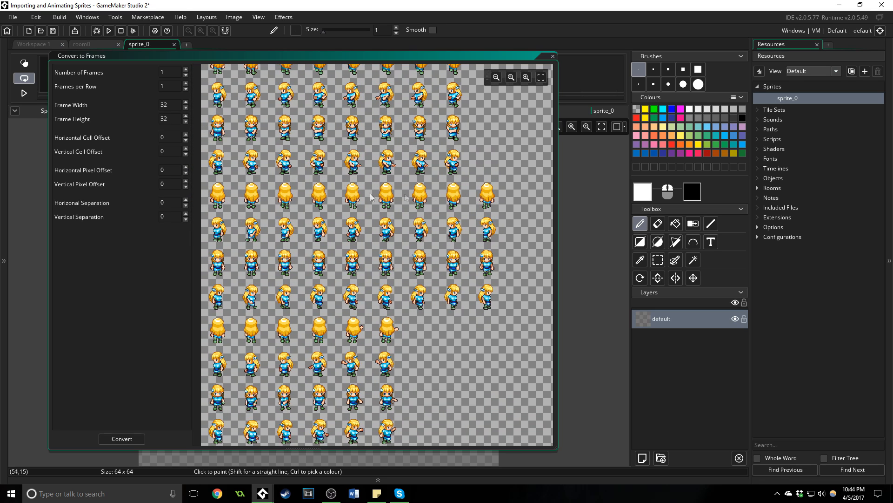
{"action": "mouse_move", "coordinate": [490, 196]}
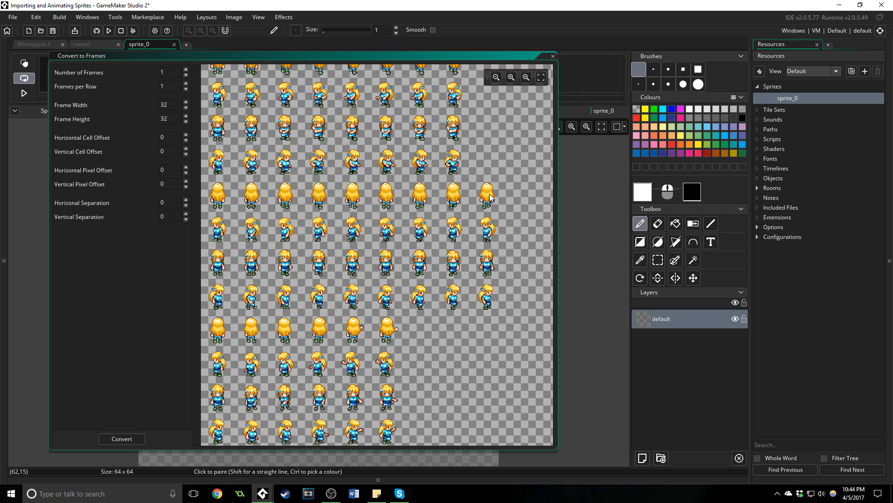
{"action": "mouse_move", "coordinate": [254, 212]}
{"action": "type", "text": "526"}
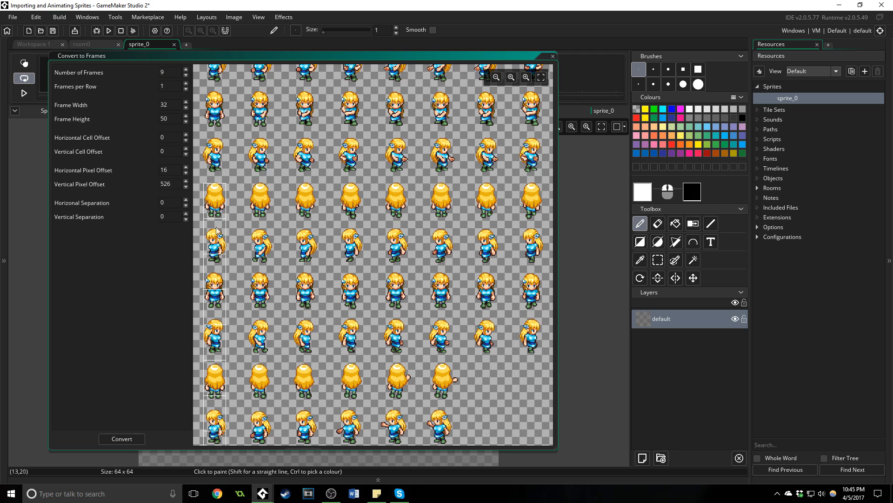
{"action": "mouse_move", "coordinate": [222, 386]}
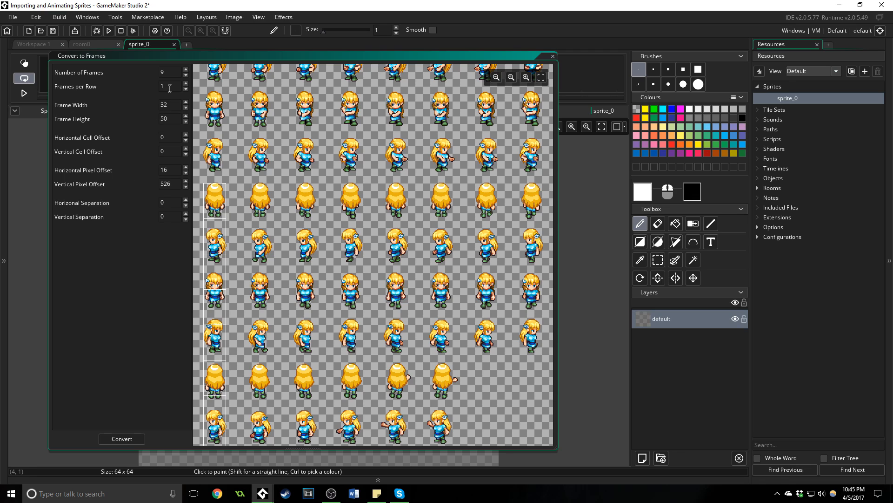
{"action": "type", "text": "9"}
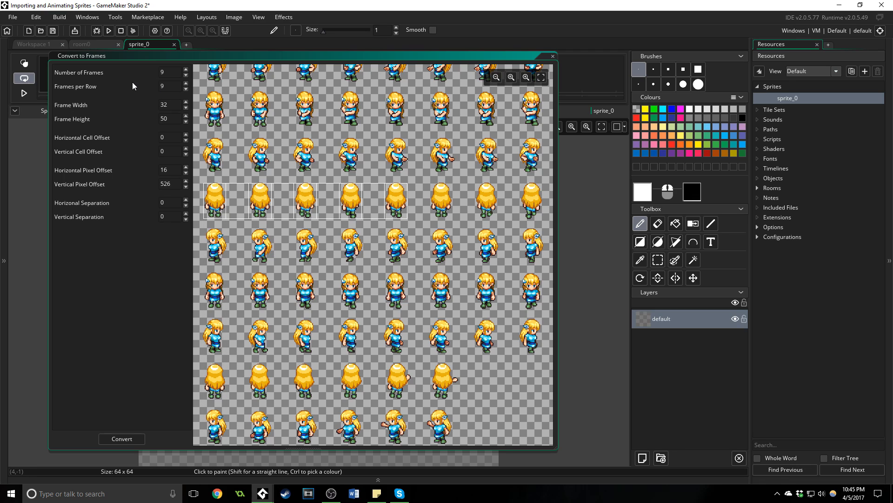
{"action": "mouse_move", "coordinate": [536, 205]}
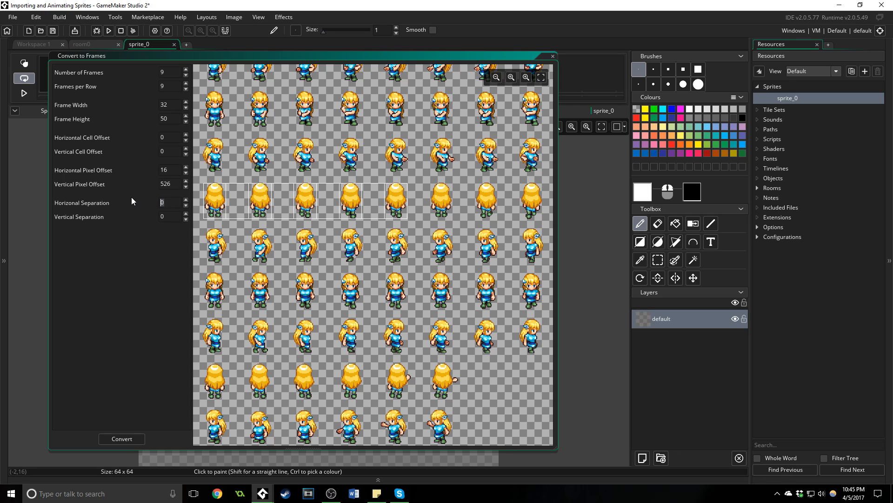
{"action": "type", "text": "32"}
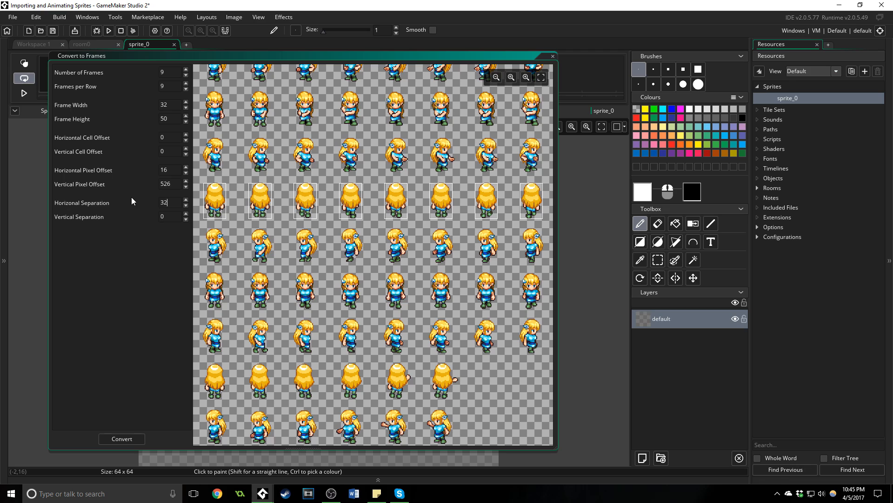
{"action": "mouse_move", "coordinate": [464, 207]}
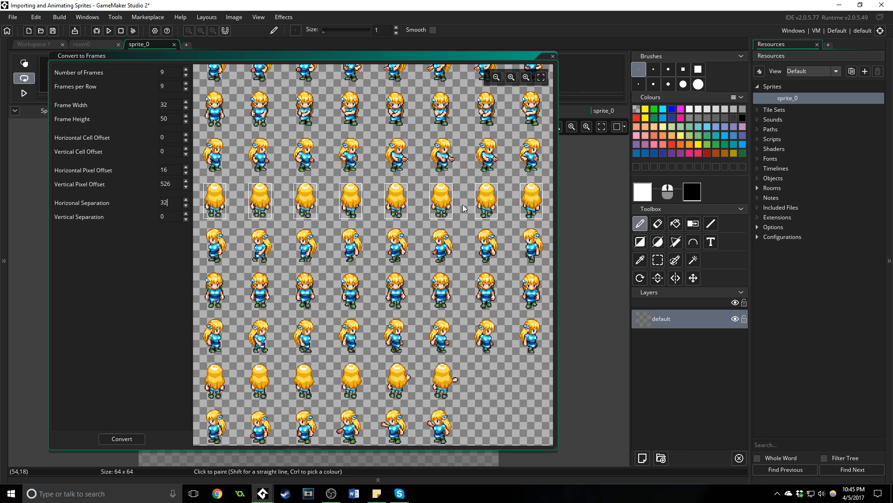
{"action": "mouse_move", "coordinate": [415, 222]}
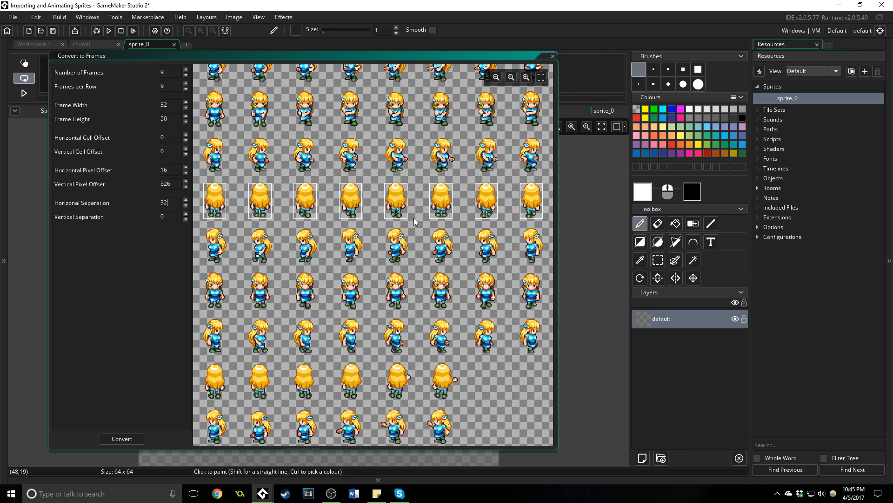
{"action": "mouse_move", "coordinate": [293, 159]}
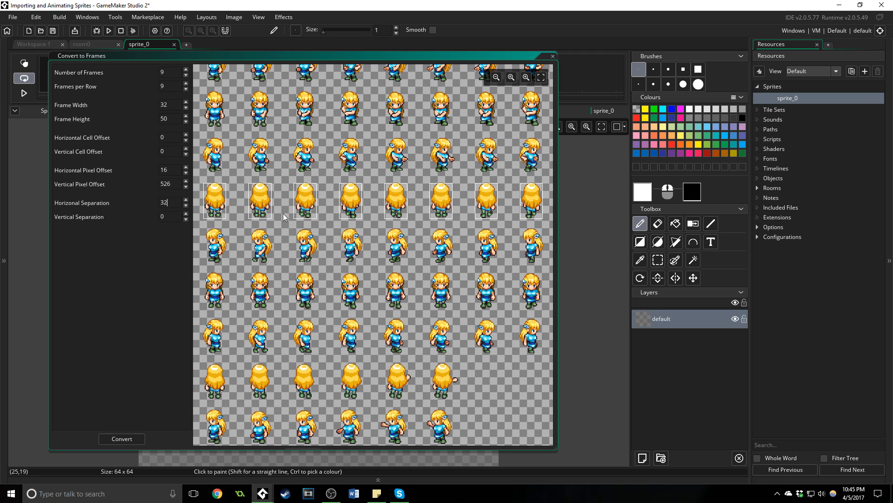
{"action": "mouse_move", "coordinate": [237, 222]}
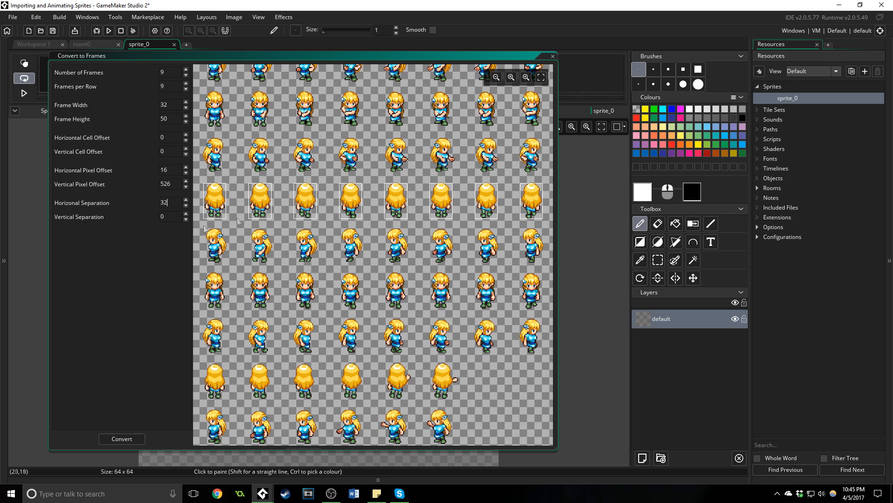
- Convert the sheet into nine 32×50 walk frames and preview the animation
{"action": "left_click", "coordinate": [121, 438]}
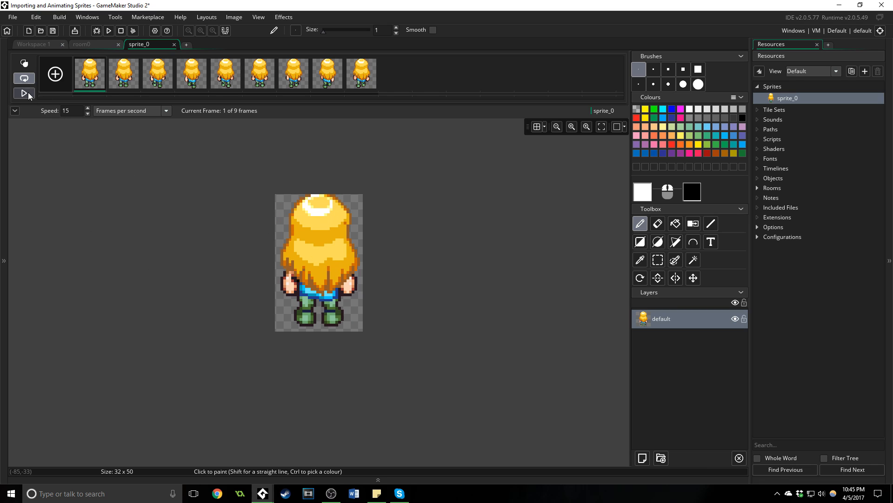
{"action": "left_click", "coordinate": [24, 94]}
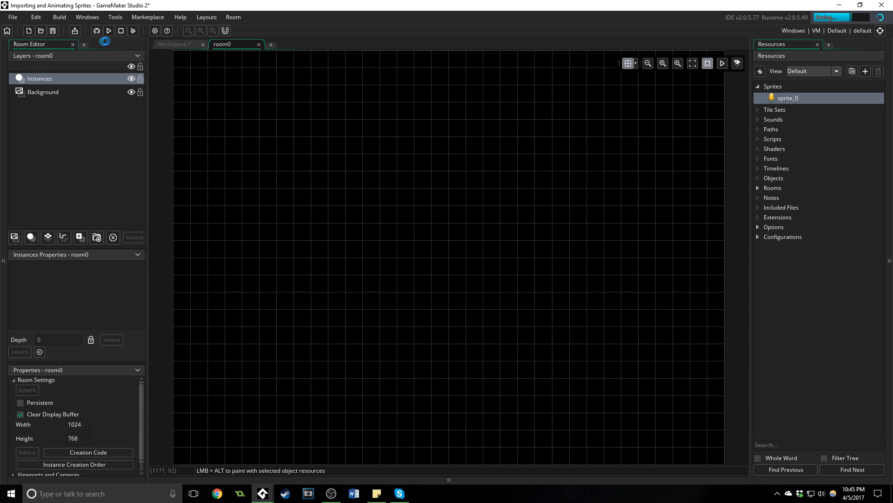
- Name the sprite sprSaraWalkUp and set its origin to Middle Centre
{"action": "double_click", "coordinate": [789, 97]}
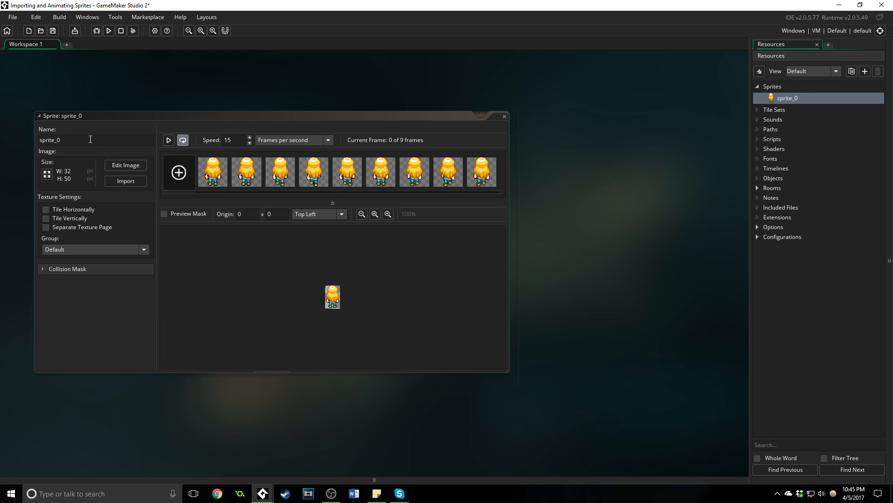
{"action": "type", "text": "sprSaraWalkUp"}
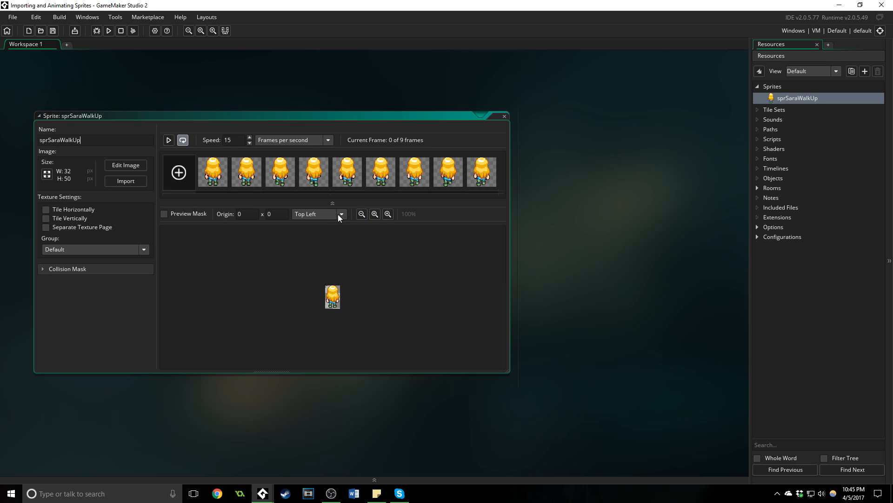
{"action": "left_click", "coordinate": [340, 214]}
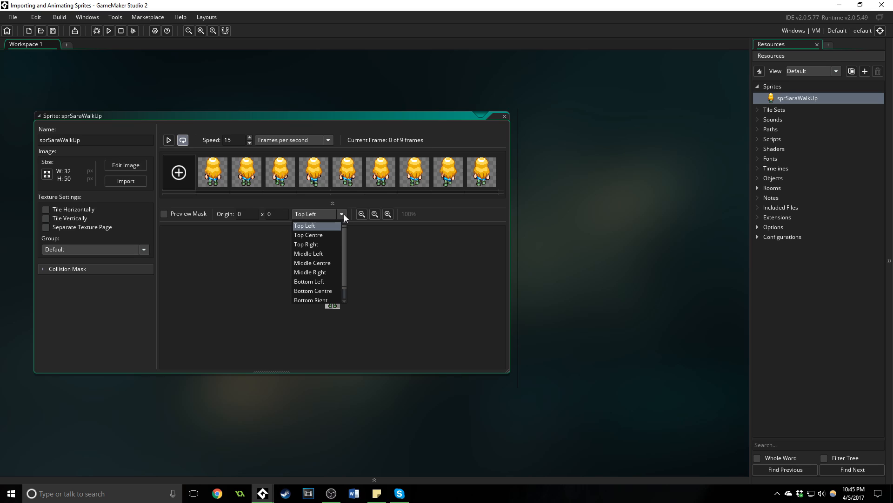
{"action": "left_click", "coordinate": [313, 262]}
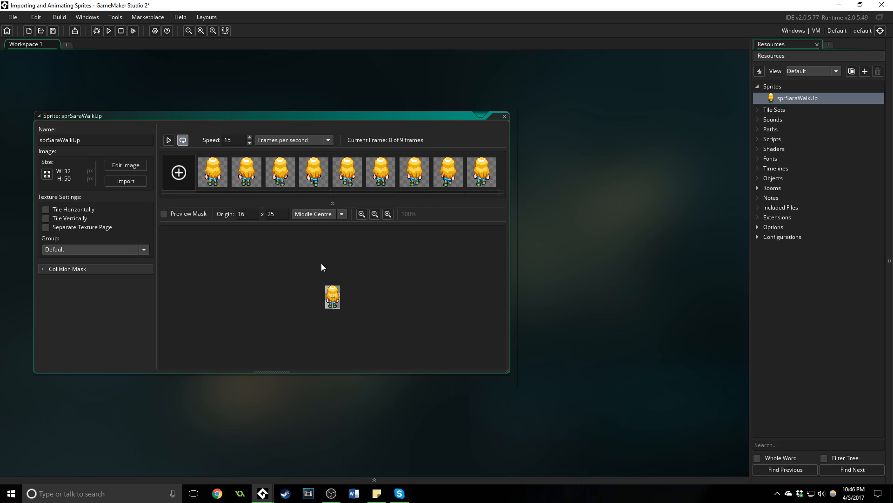
{"action": "mouse_move", "coordinate": [318, 220]}
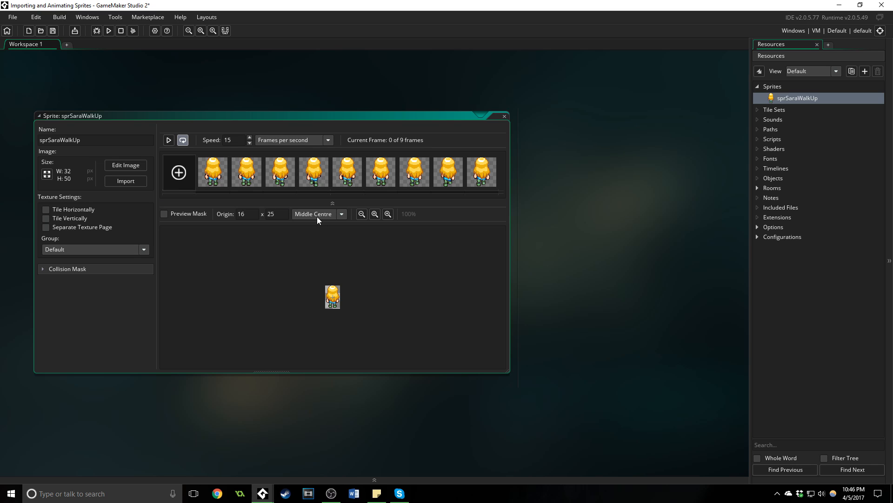
{"action": "left_click", "coordinate": [504, 116]}
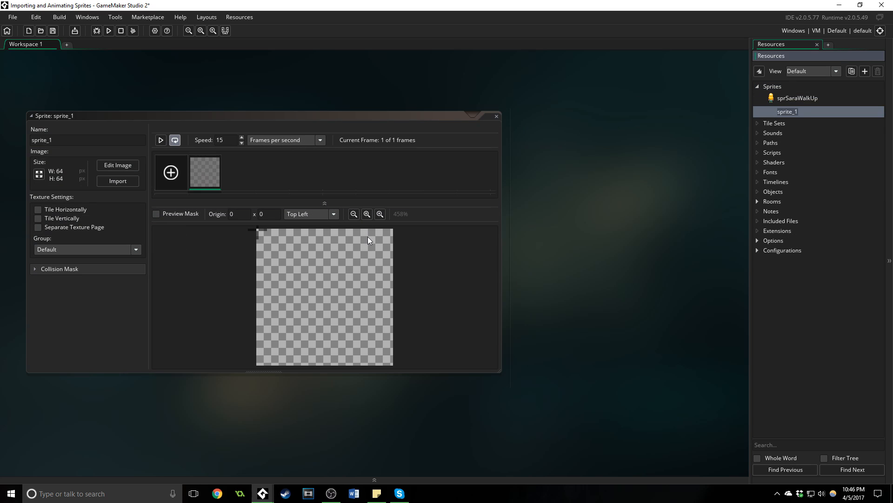
{"action": "mouse_move", "coordinate": [356, 232]}
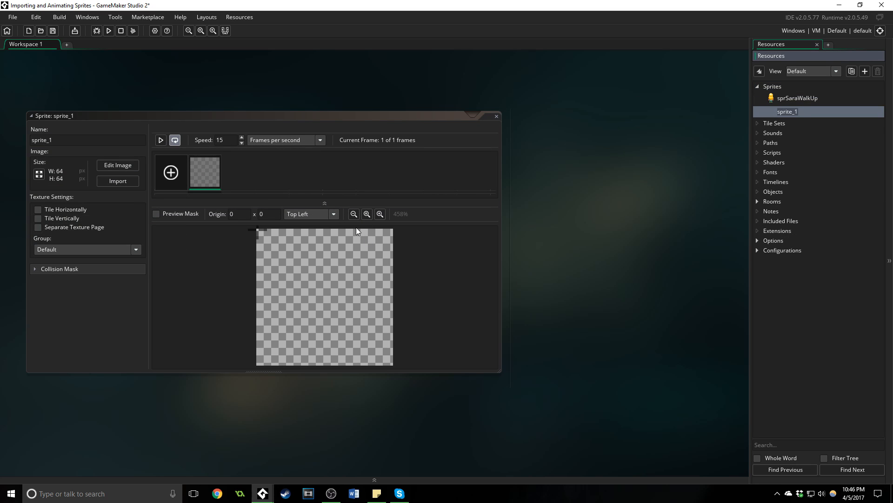
- Import SaraFullSheet.png into sprite_1 and open it in the image editor
{"action": "left_click", "coordinate": [117, 180]}
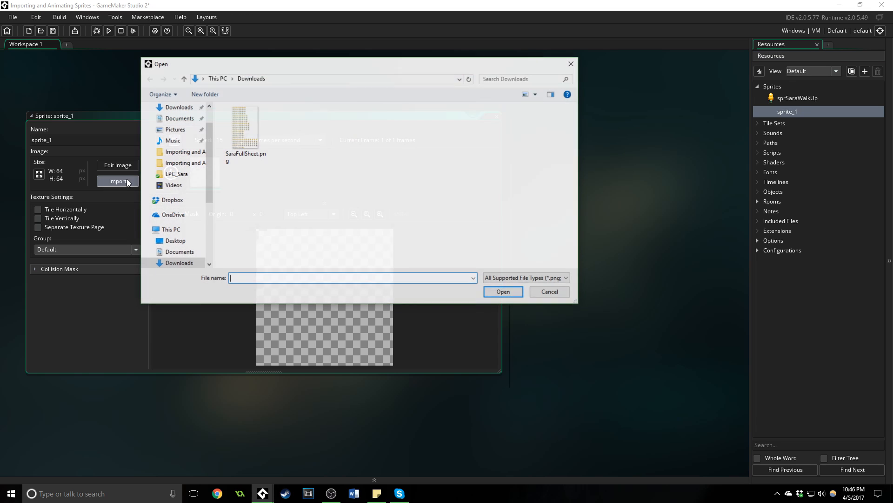
{"action": "left_click", "coordinate": [245, 126]}
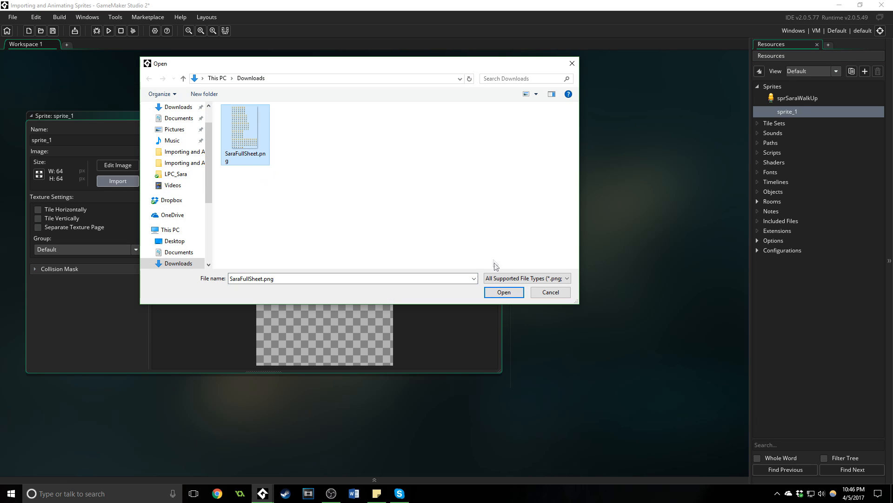
{"action": "left_click", "coordinate": [502, 291]}
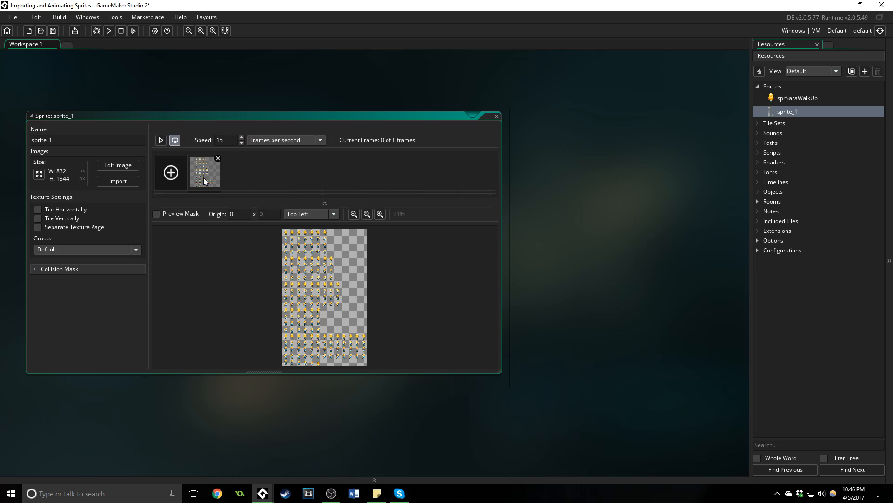
{"action": "left_click", "coordinate": [117, 165]}
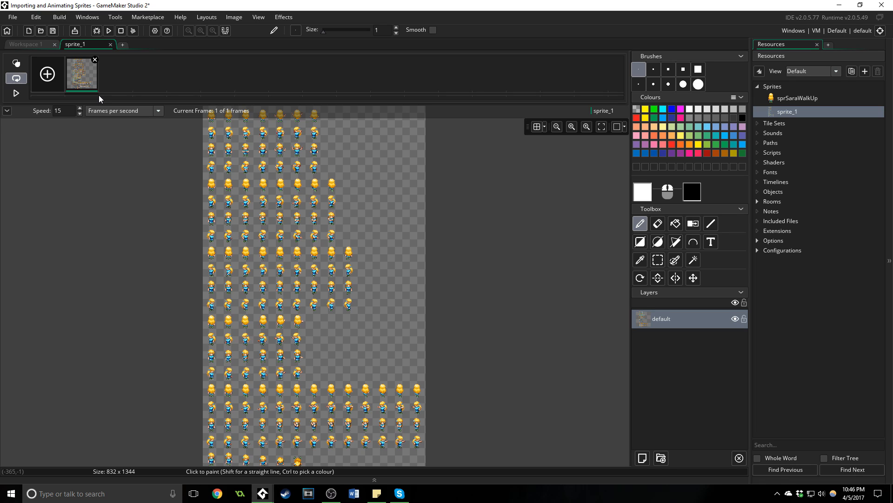
- Convert to Frames with 9 frames, 9 per row, height 50, separation 32, then Convert
{"action": "left_click", "coordinate": [233, 17]}
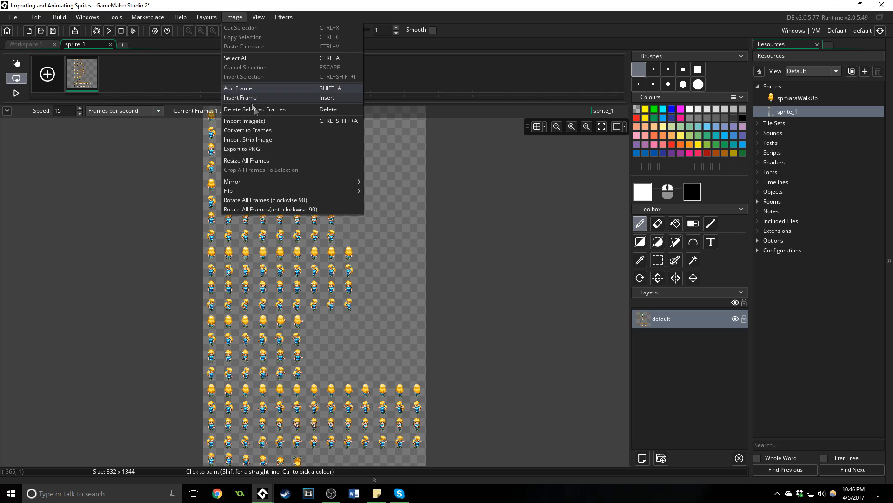
{"action": "left_click", "coordinate": [248, 130]}
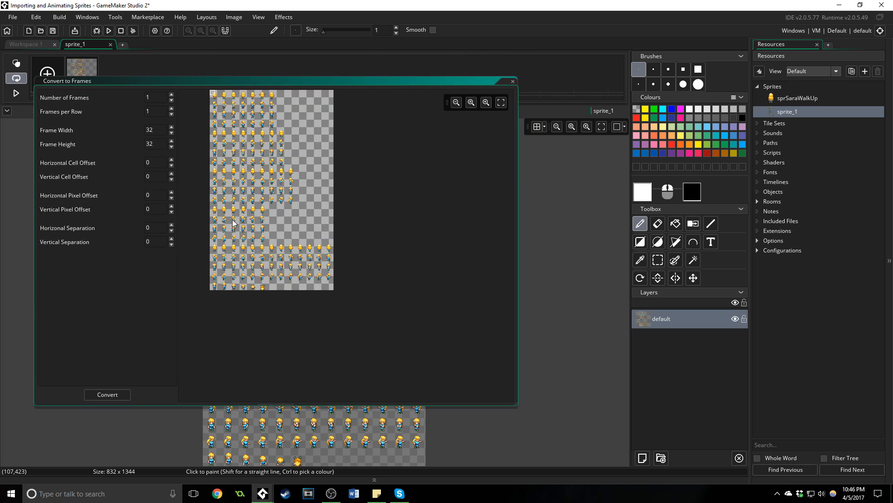
{"action": "left_click", "coordinate": [485, 103]}
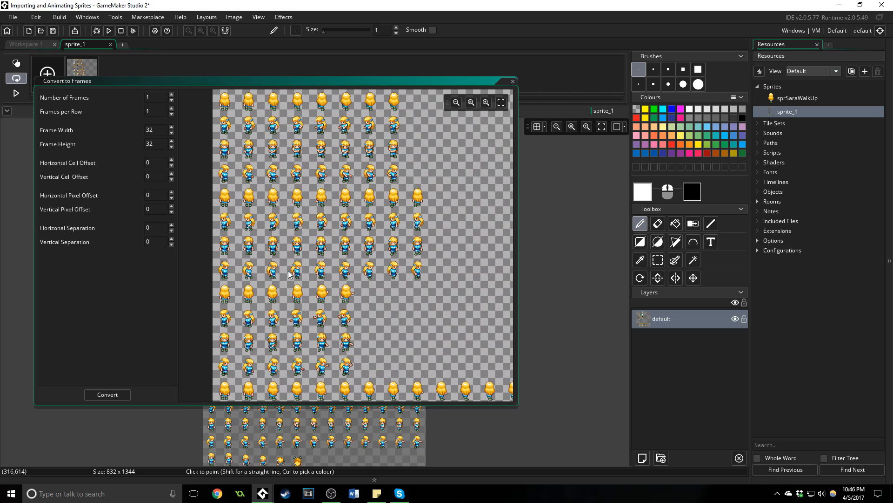
{"action": "mouse_move", "coordinate": [226, 220]}
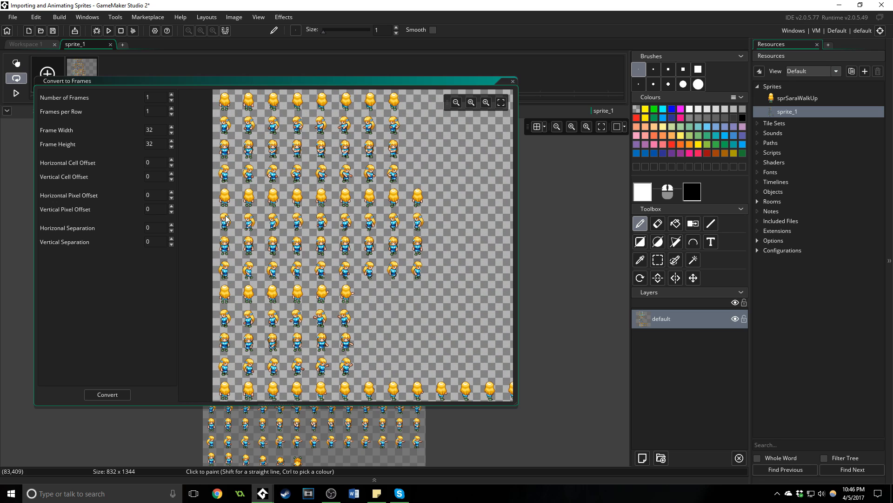
{"action": "type", "text": "50"}
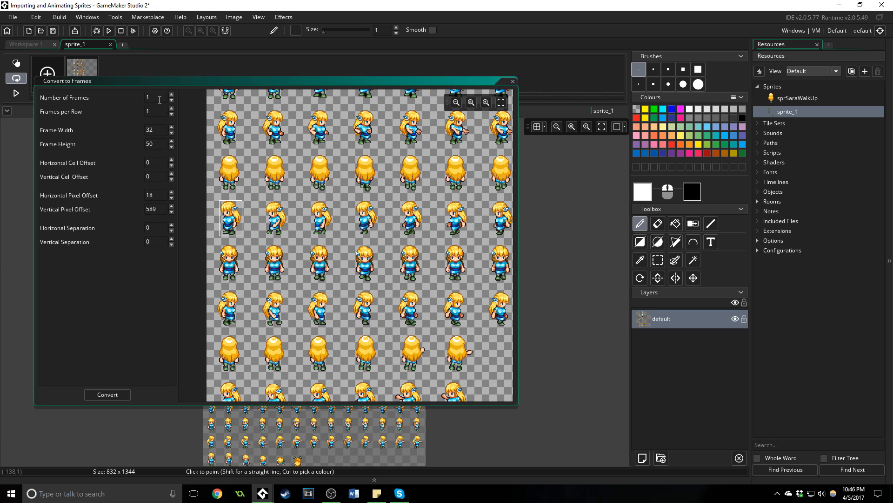
{"action": "type", "text": "9"}
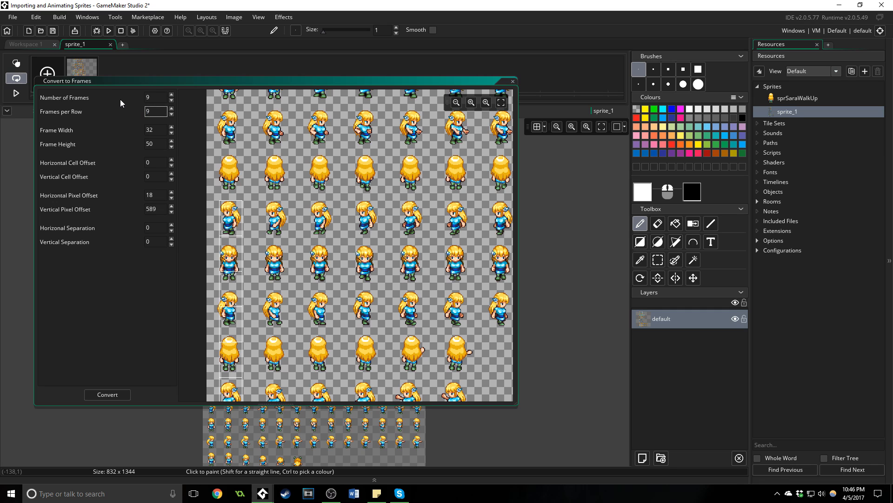
{"action": "type", "text": "32"}
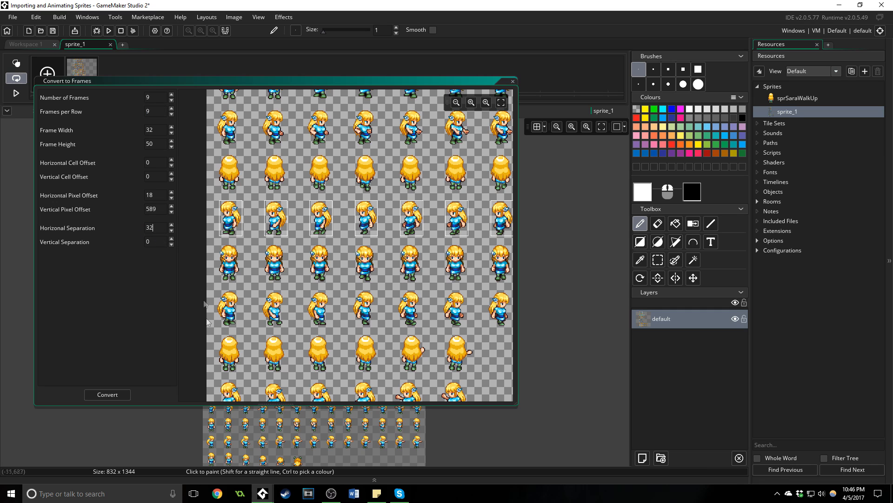
{"action": "left_click", "coordinate": [106, 394]}
{"action": "type", "text": "sprSaraWalkLeft"}
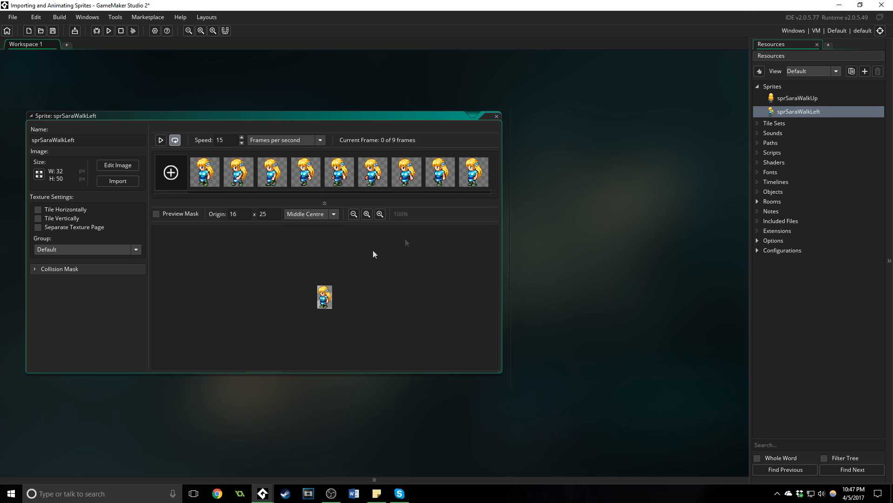
- Create a new sprite and import the full character sheet into it
{"action": "right_click", "coordinate": [772, 86]}
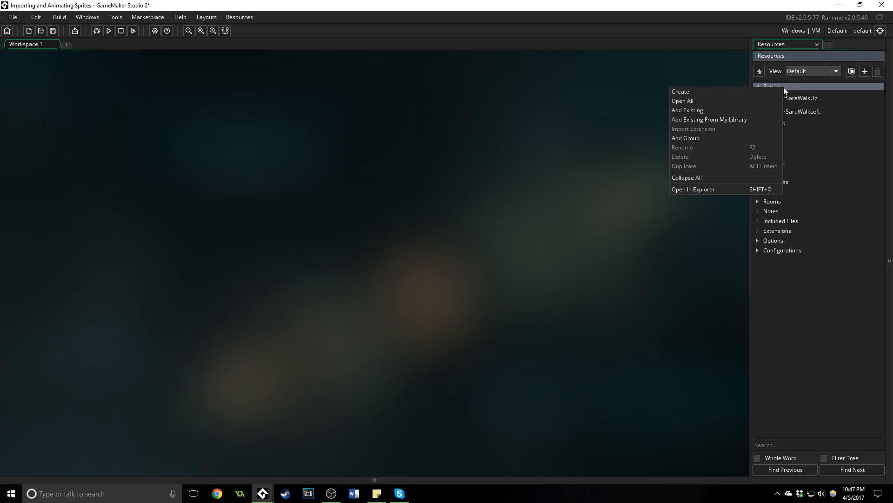
{"action": "left_click", "coordinate": [681, 92]}
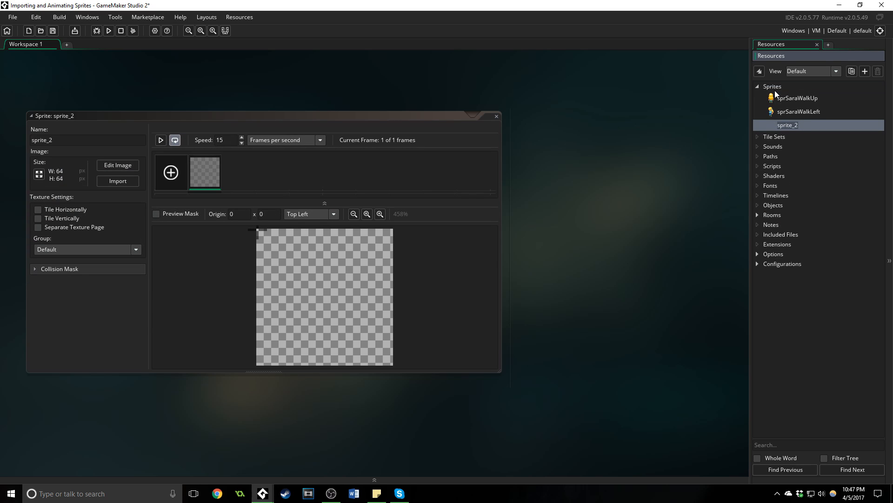
{"action": "mouse_move", "coordinate": [314, 287]}
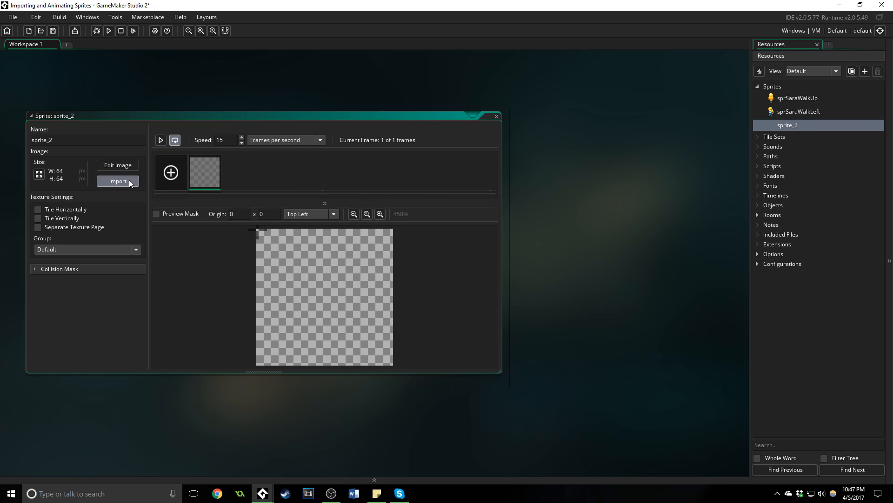
{"action": "left_click", "coordinate": [117, 180]}
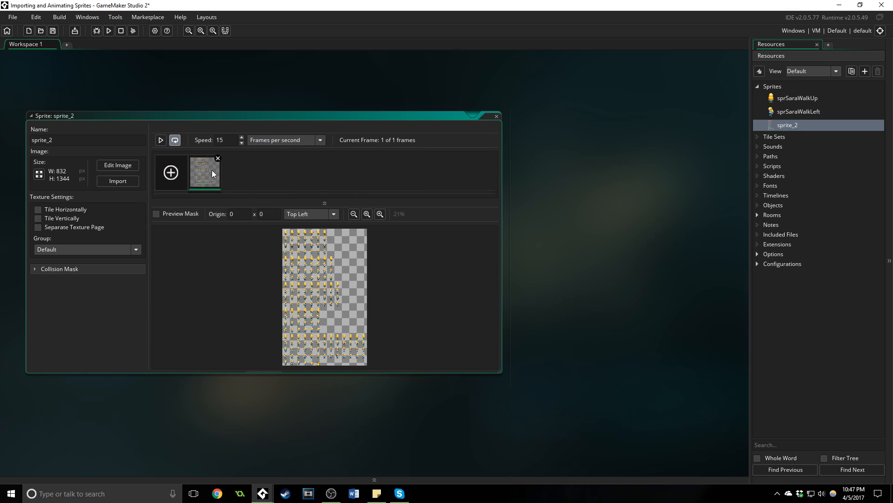
{"action": "left_click", "coordinate": [234, 17]}
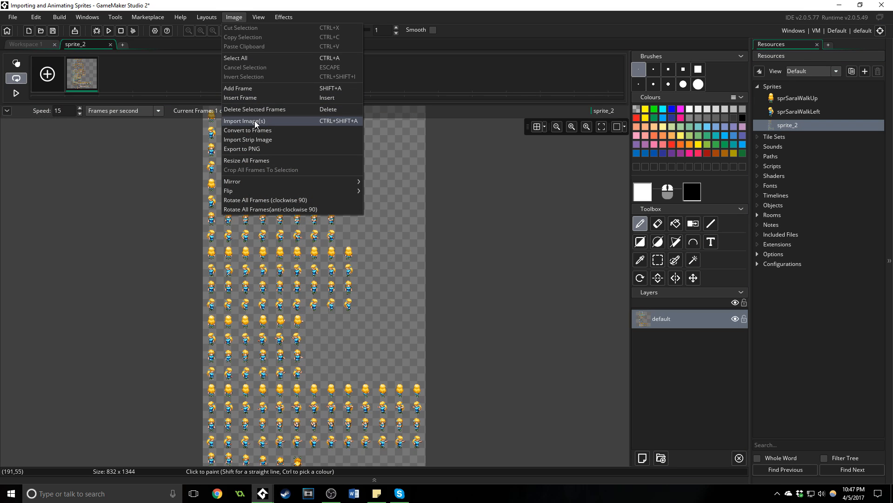
- Slice the front-walking row into nine 32×50 frames via Convert to Frames
{"action": "left_click", "coordinate": [247, 130]}
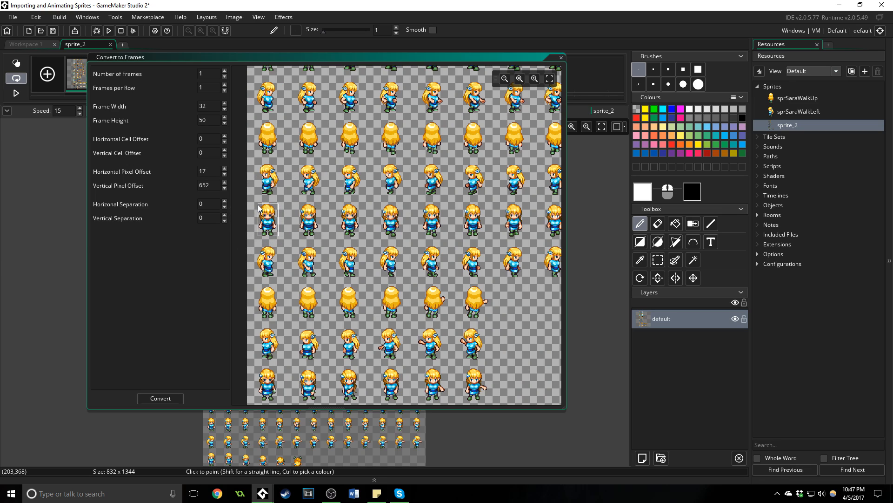
{"action": "type", "text": "9"}
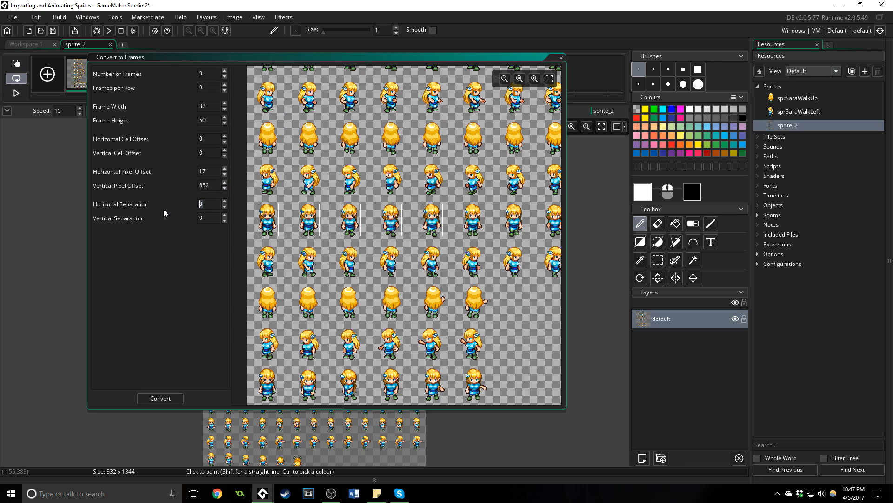
{"action": "left_click", "coordinate": [160, 398]}
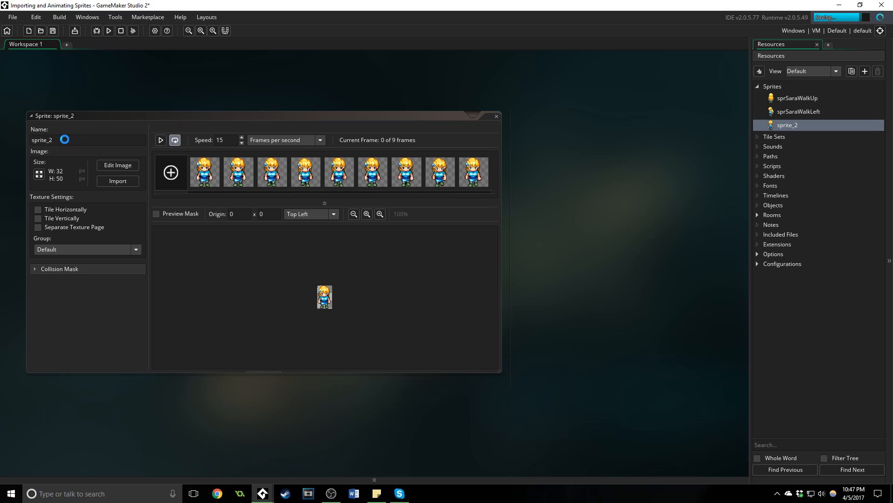
- Name the front-walking sprite sprSaraWalkDown
{"action": "type", "text": "sprSaraWalkDown"}
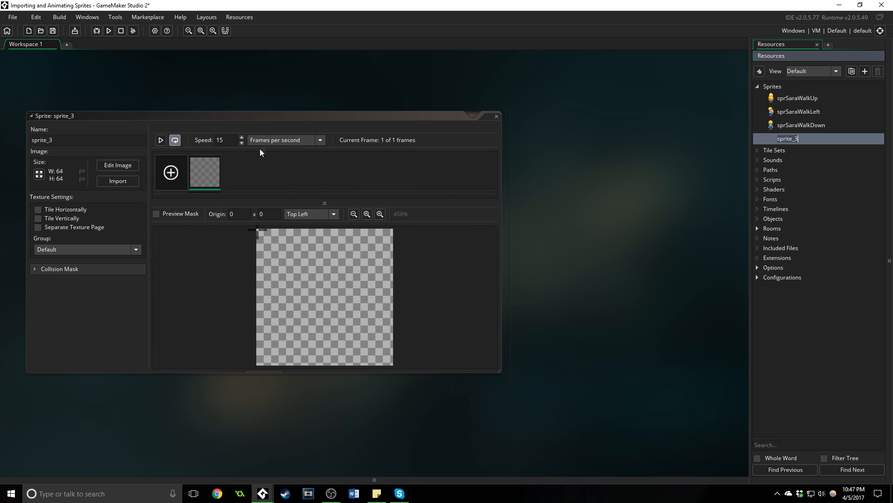
- Import the sheet and slice the right-walking row into nine 32×50 frames
{"action": "left_click", "coordinate": [117, 181]}
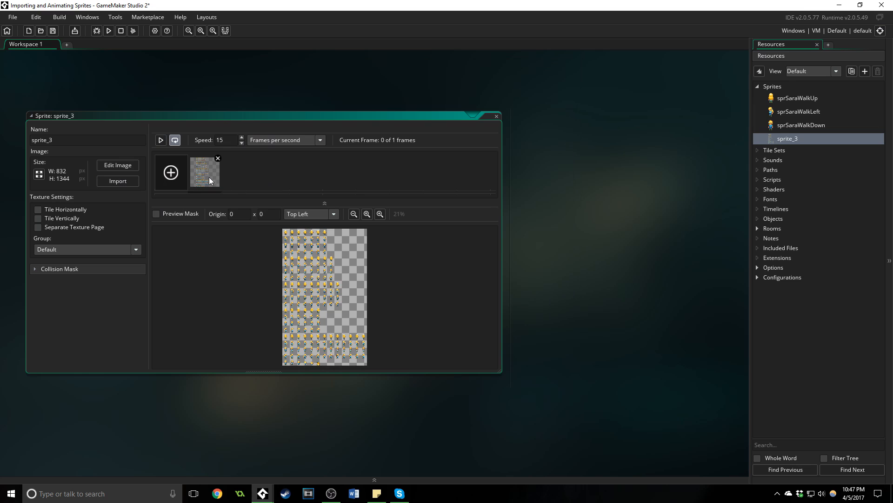
{"action": "left_click", "coordinate": [233, 17]}
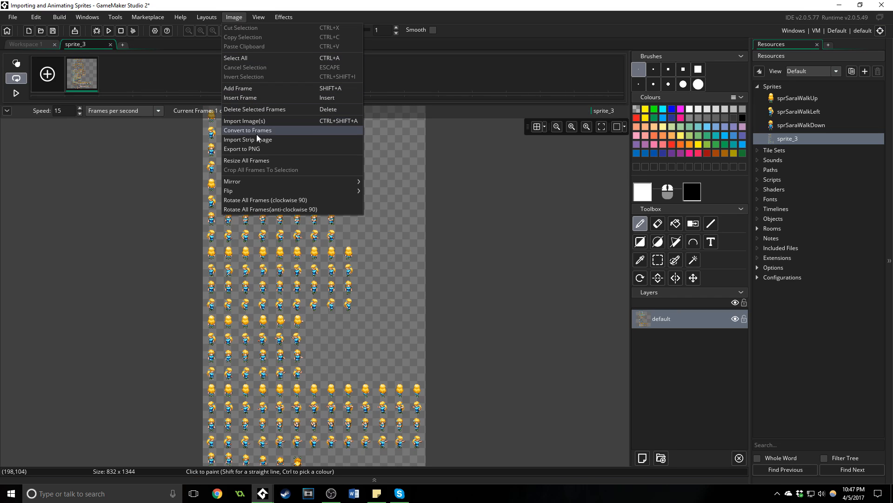
{"action": "left_click", "coordinate": [247, 130]}
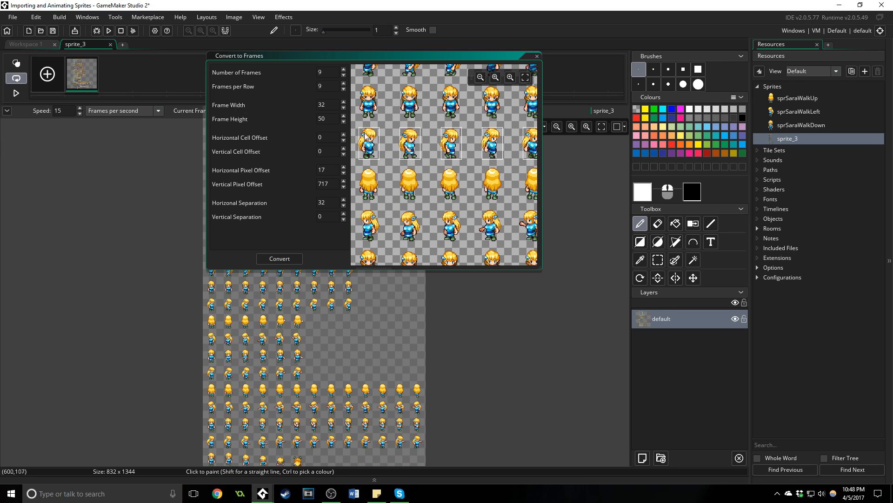
{"action": "left_click", "coordinate": [279, 258]}
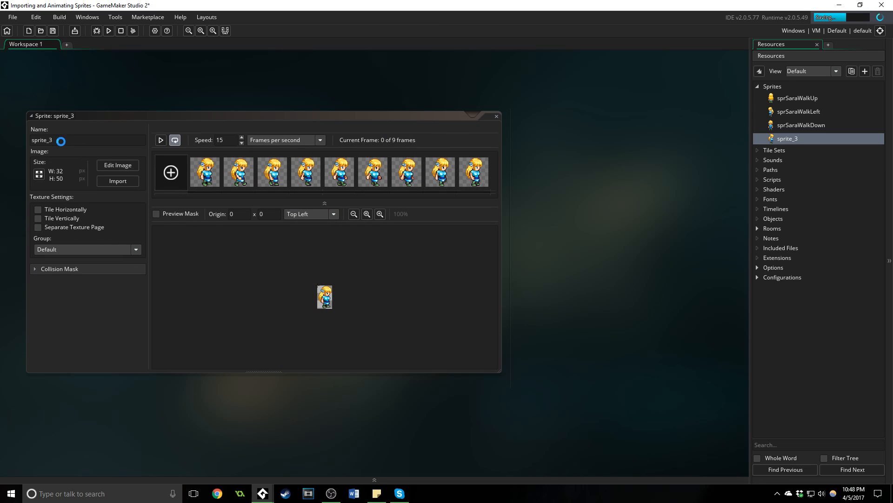
- Name the sprite sprSaraWalkRight and close its editor
{"action": "type", "text": "sprSaraWalkRigh"}
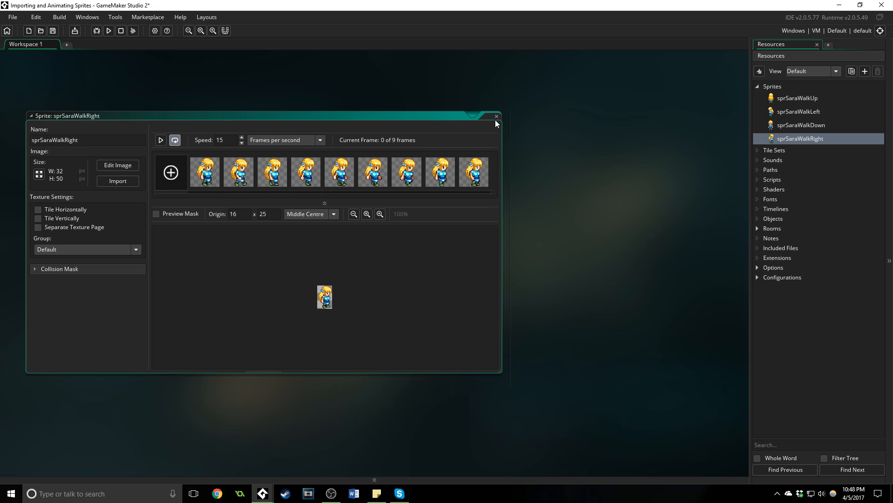
{"action": "left_click", "coordinate": [495, 116]}
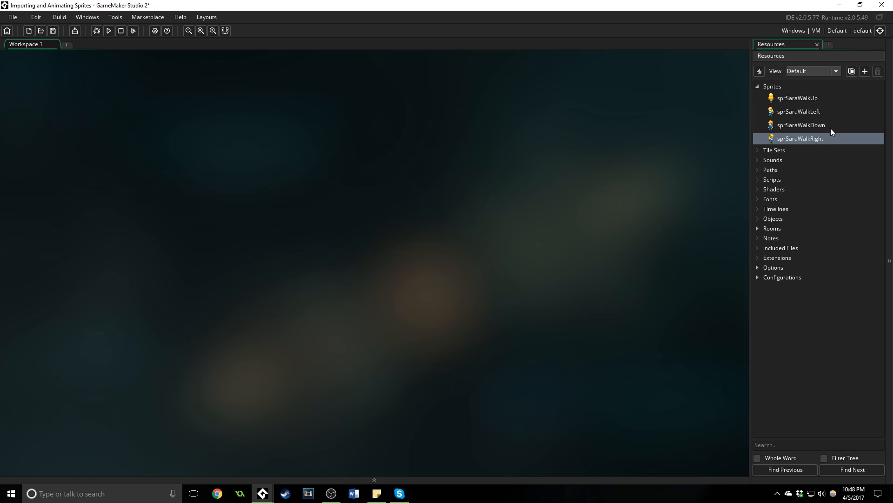
- Create object objSara and assign sprSaraWalkDown as its sprite
{"action": "right_click", "coordinate": [773, 217]}
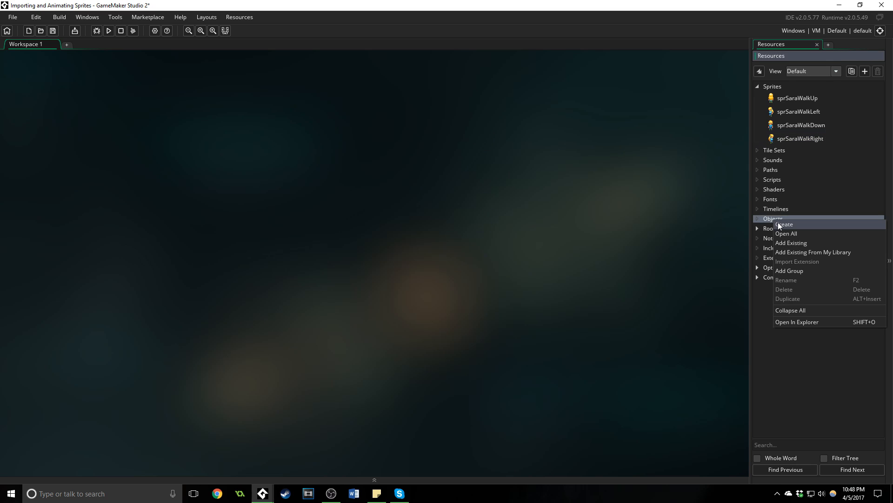
{"action": "left_click", "coordinate": [786, 224]}
{"action": "type", "text": "objSara"}
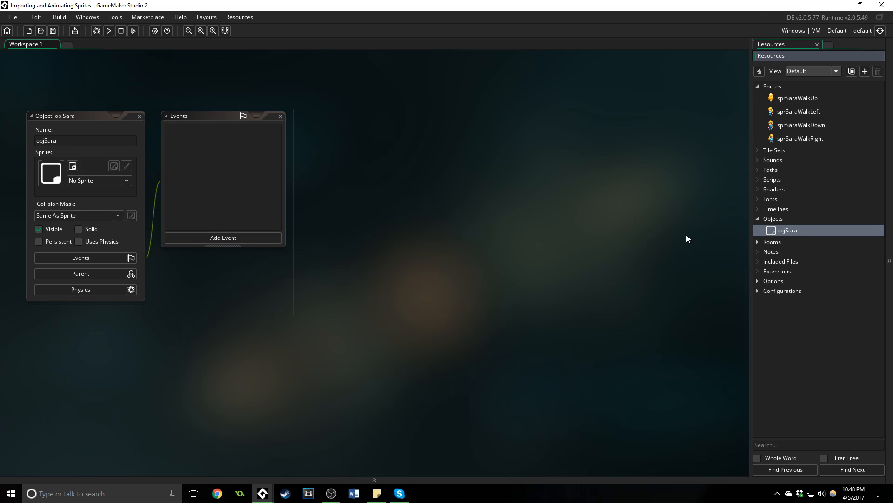
{"action": "left_click", "coordinate": [80, 181]}
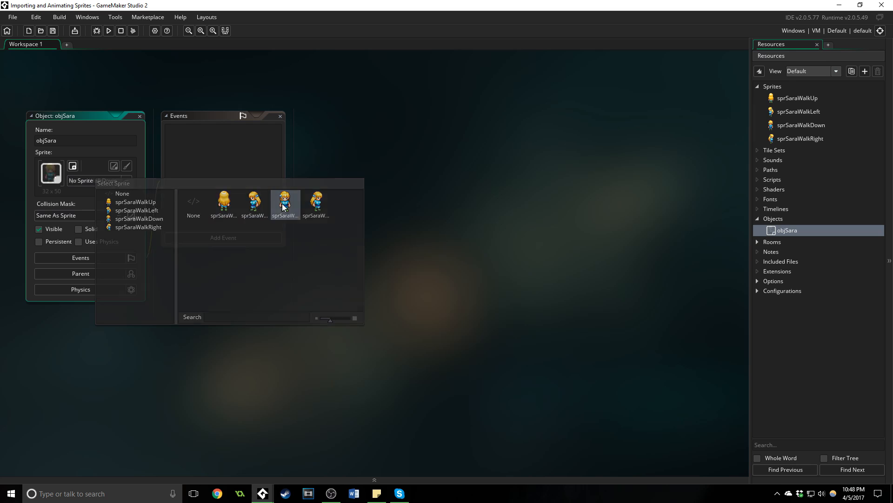
{"action": "left_click", "coordinate": [284, 205]}
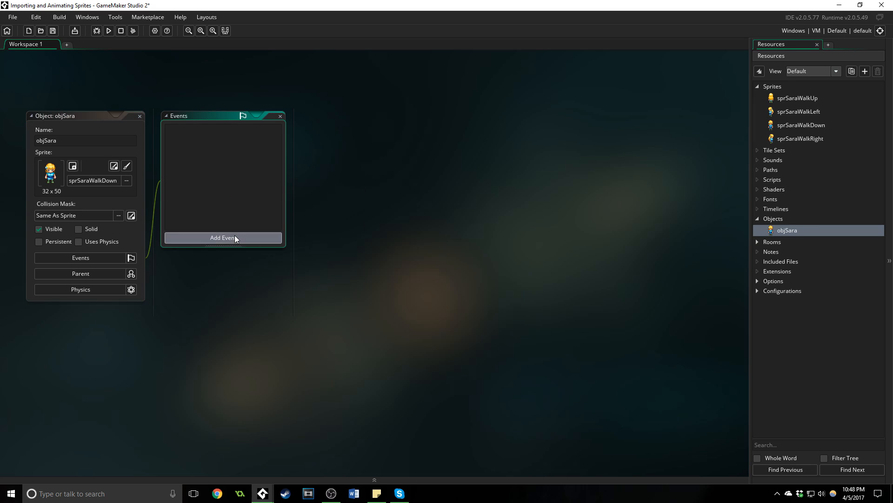
- Add a Create event coding image_speed = 0 and walkSpeed = 3.5, checking sprSaraWalkDown frames
{"action": "left_click", "coordinate": [223, 238]}
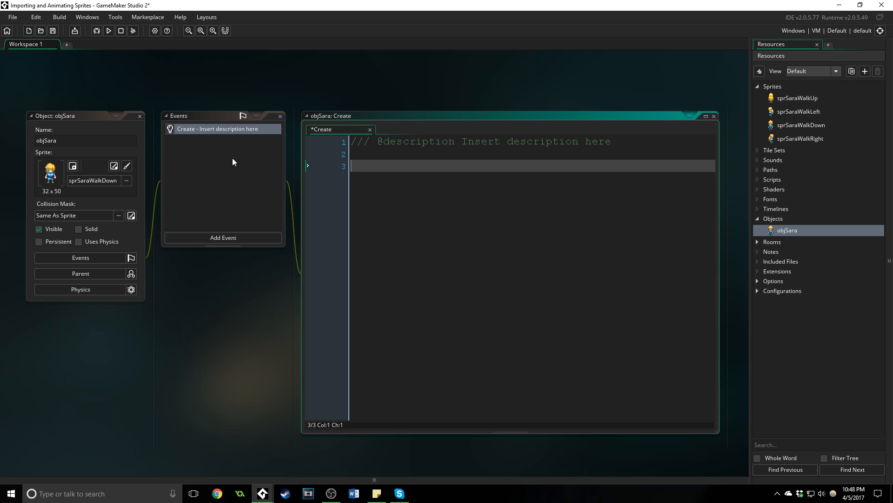
{"action": "mouse_move", "coordinate": [580, 193]}
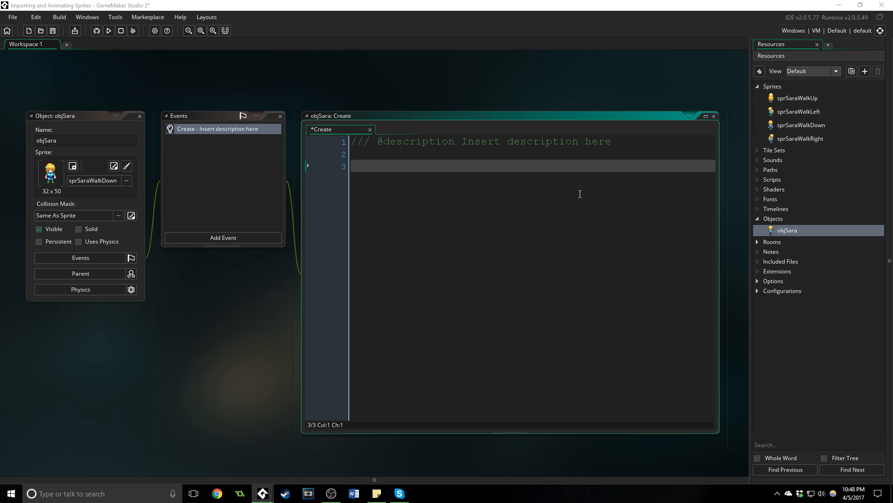
{"action": "type", "text": "image_speed = 0;"}
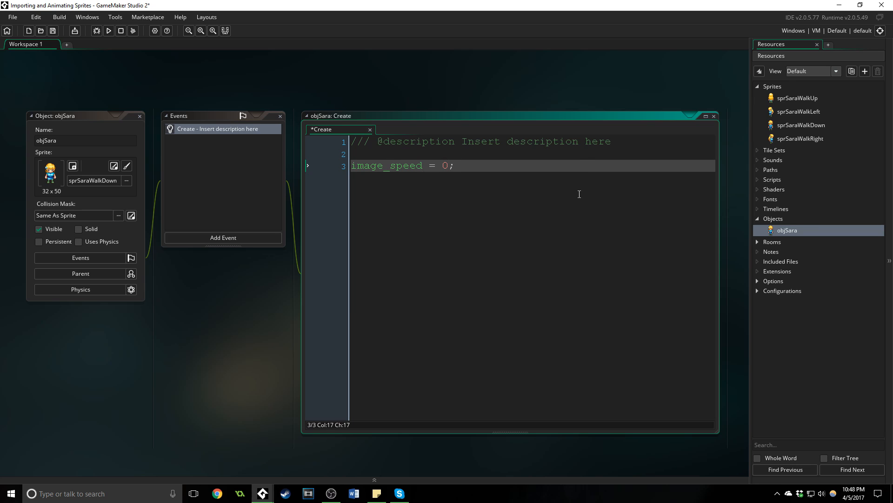
{"action": "mouse_move", "coordinate": [397, 168]}
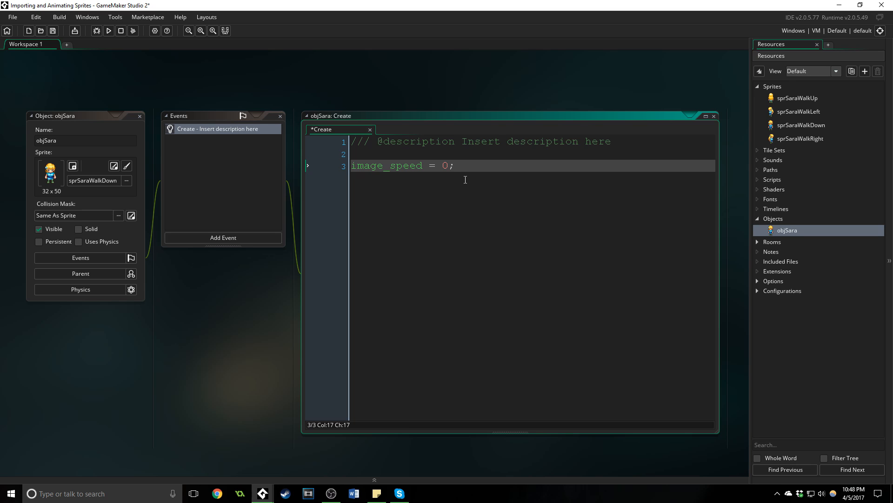
{"action": "mouse_move", "coordinate": [797, 137]}
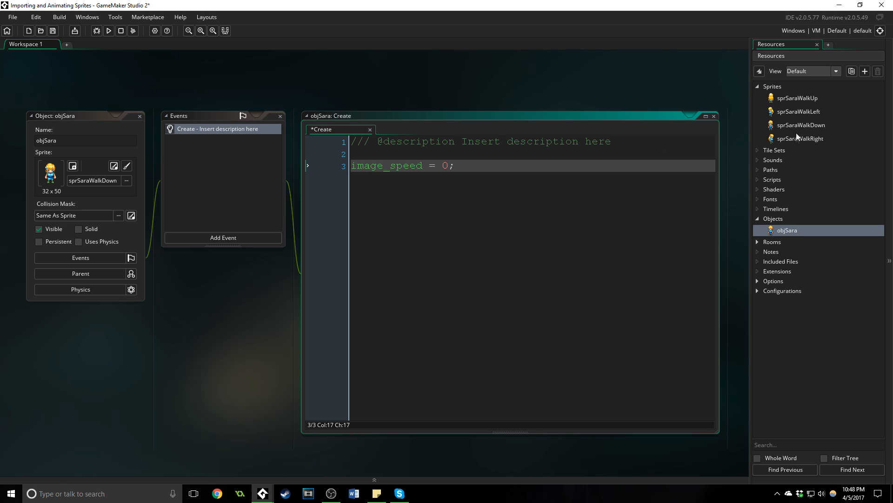
{"action": "double_click", "coordinate": [802, 124]}
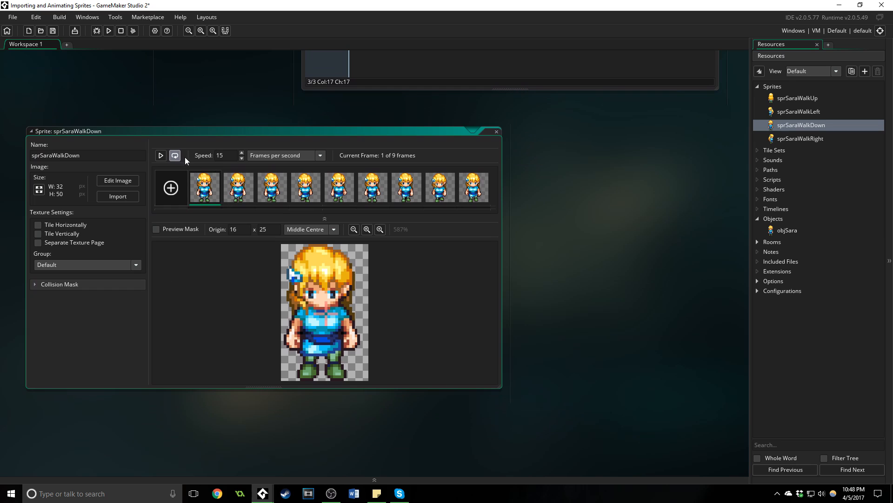
{"action": "left_click", "coordinate": [372, 187]}
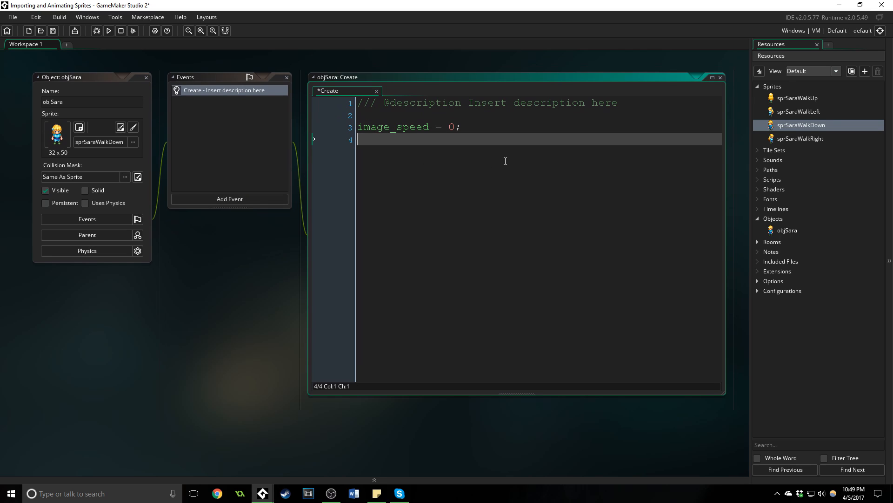
{"action": "type", "text": "walkSpeed = 3.5"}
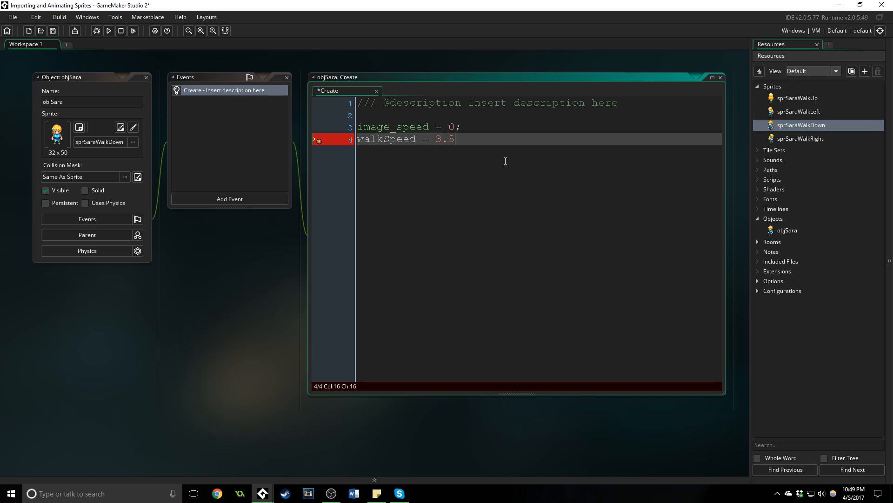
{"action": "type", "text": ";"}
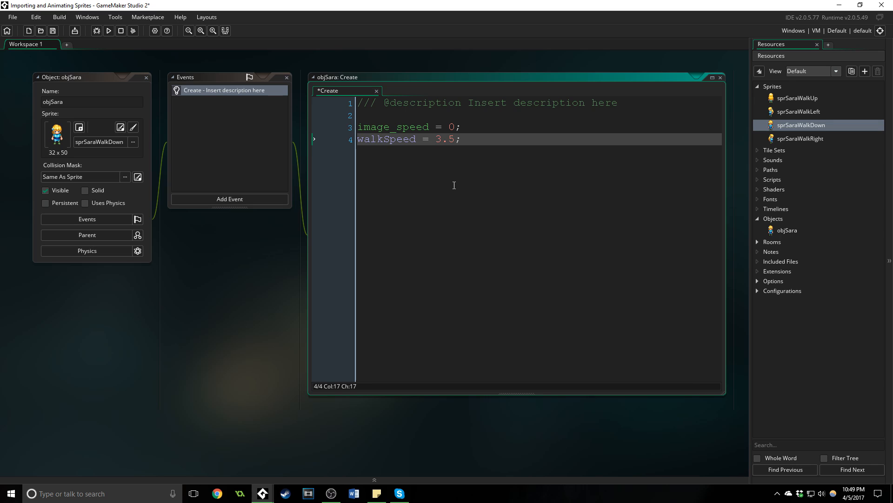
{"action": "mouse_move", "coordinate": [260, 145]}
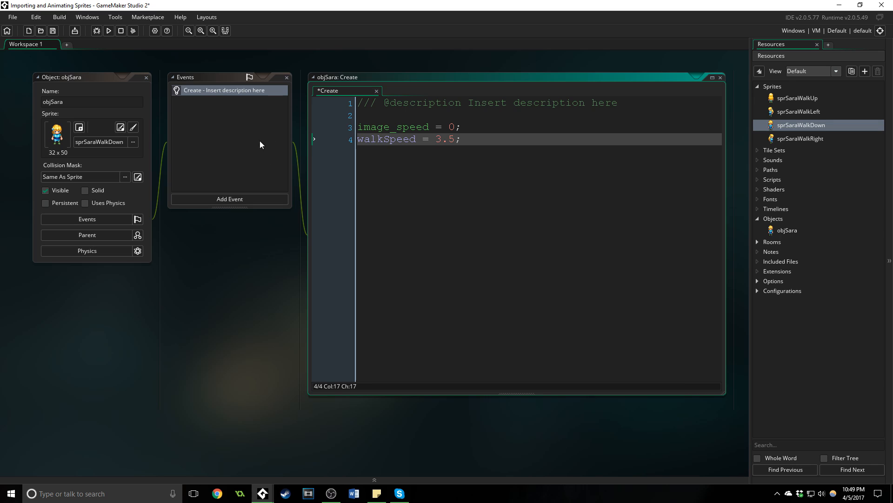
- Add a Step event starting an if(keyboard_check(ord("D"))) block
{"action": "left_click", "coordinate": [229, 199]}
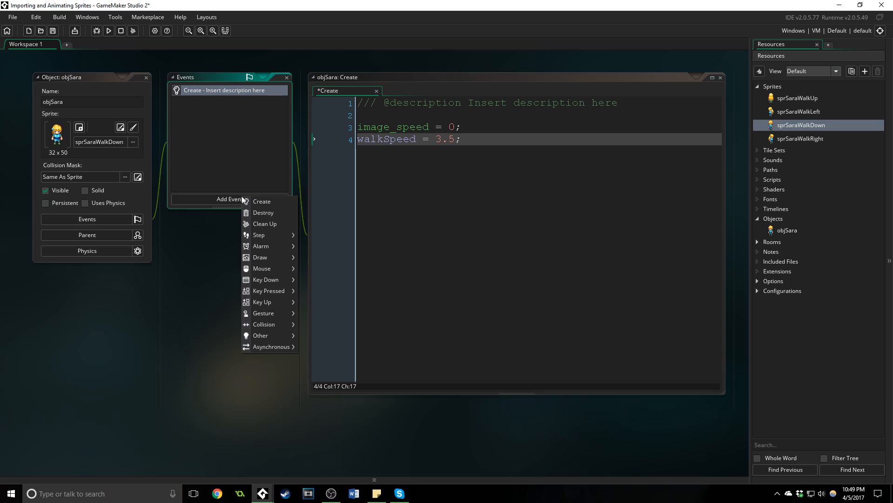
{"action": "left_click", "coordinate": [258, 235]}
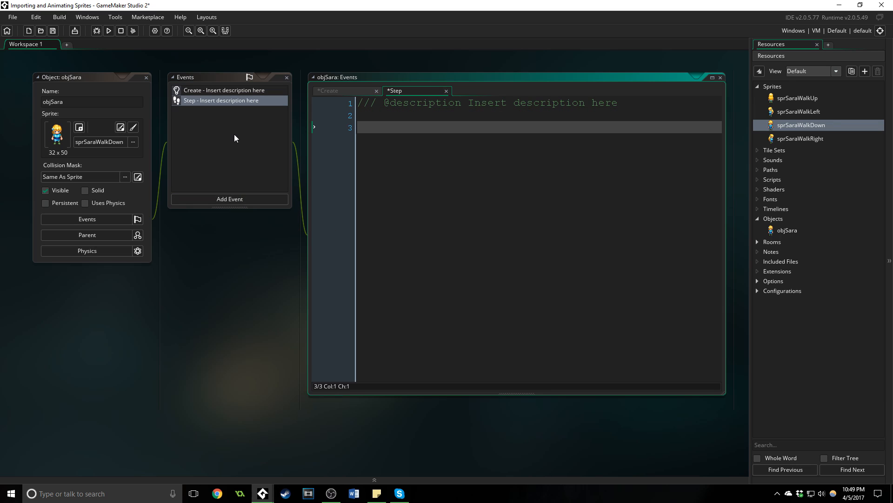
{"action": "mouse_move", "coordinate": [576, 186]}
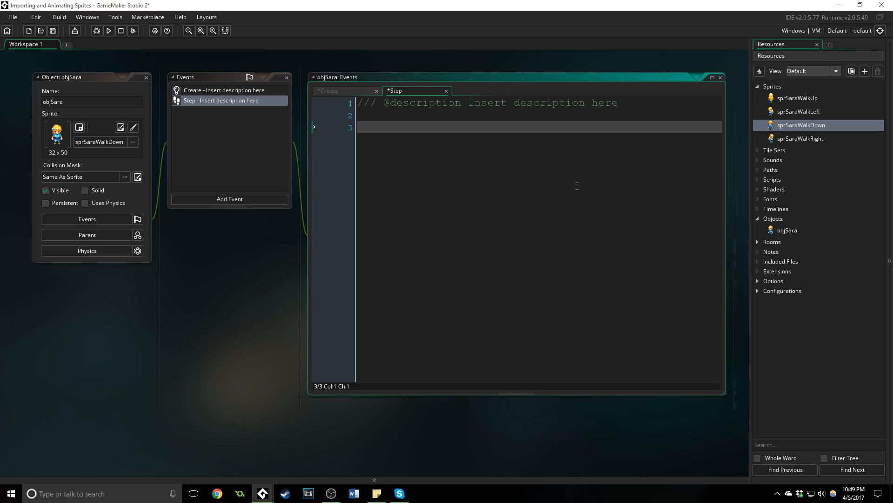
{"action": "type", "text": "if(key"}
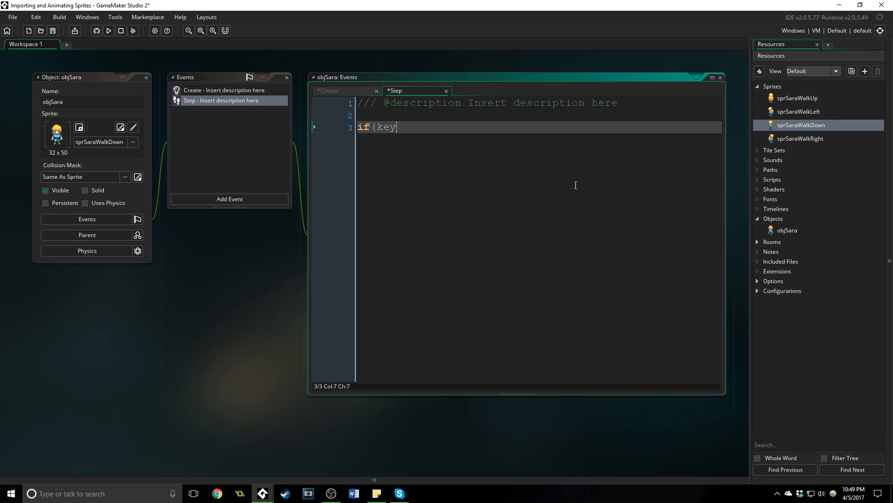
{"action": "type", "text": "board_check"}
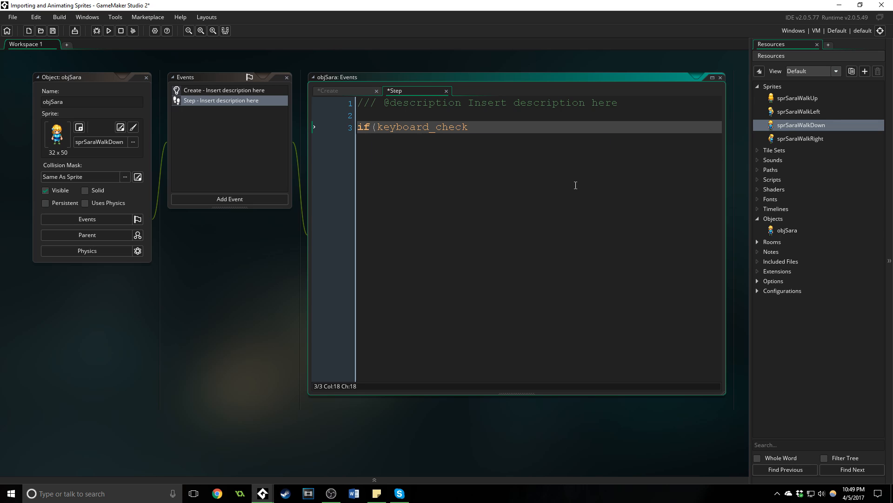
{"action": "type", "text": "ord("}
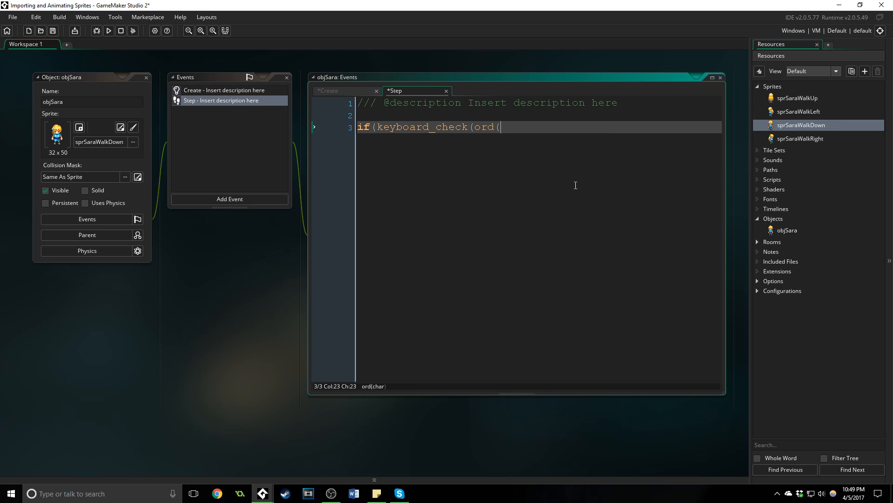
{"action": "type", "text": "\"D\"))"}
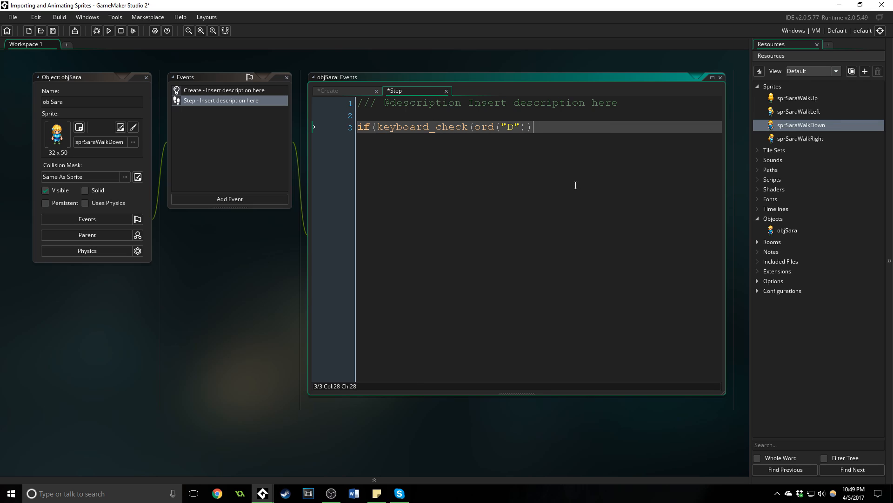
{"action": "type", "text": "{"}
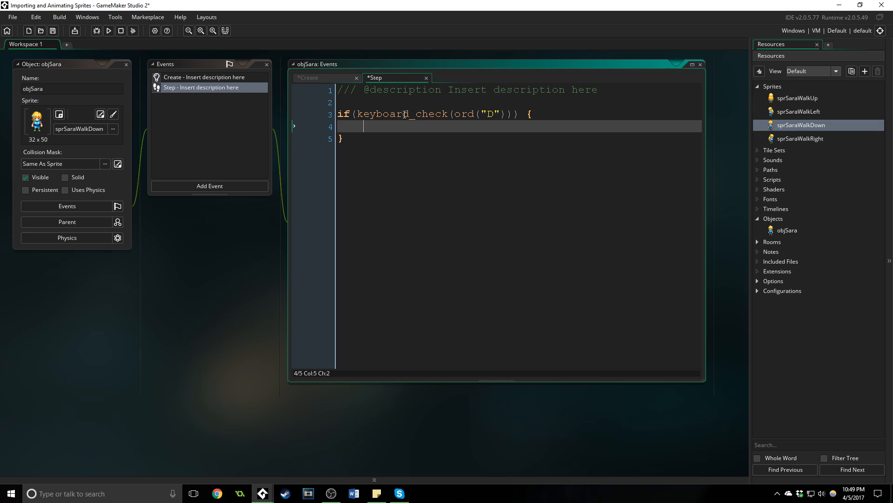
- Fill the D block with x += walkSpeed, image_speed = walkSpeed / 3 and sprite_index = sprSaraWalkRight
{"action": "type", "text": "x +"}
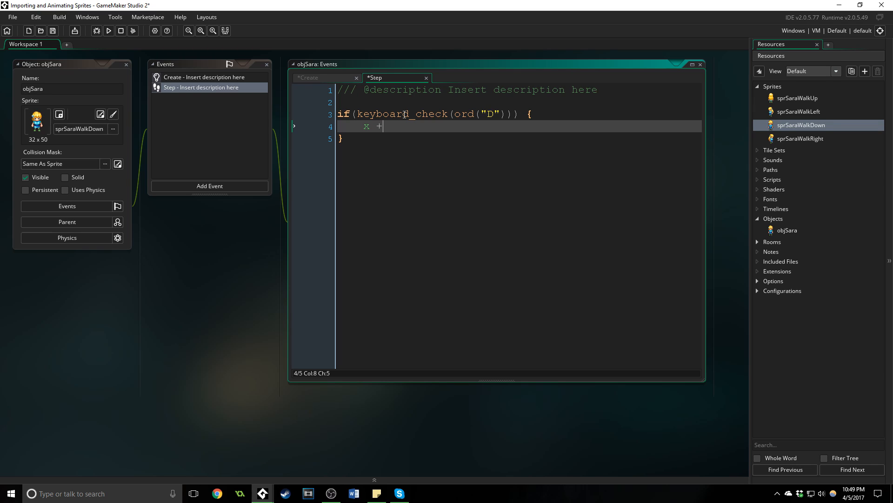
{"action": "type", "text": "+= walkSp"}
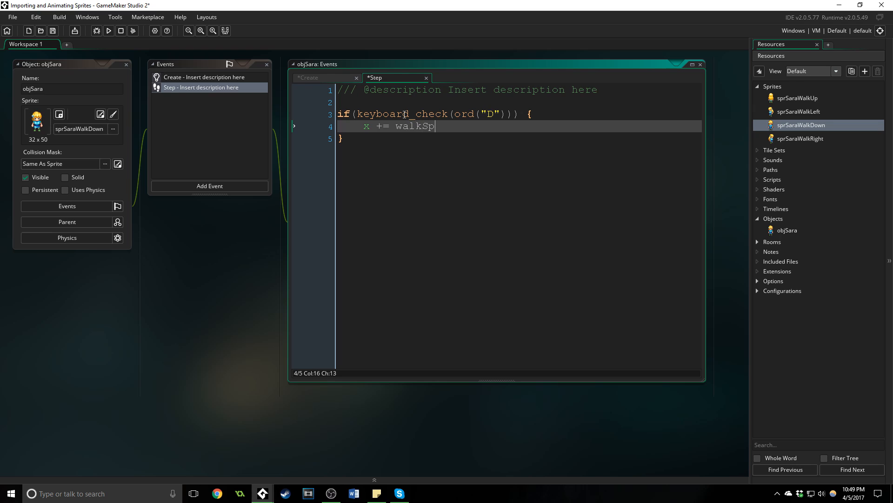
{"action": "type", "text": "eed;"}
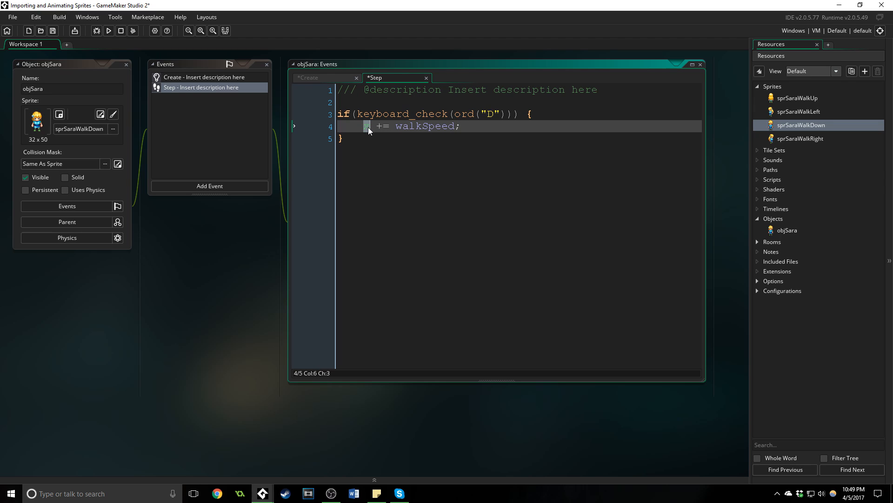
{"action": "mouse_move", "coordinate": [410, 123]}
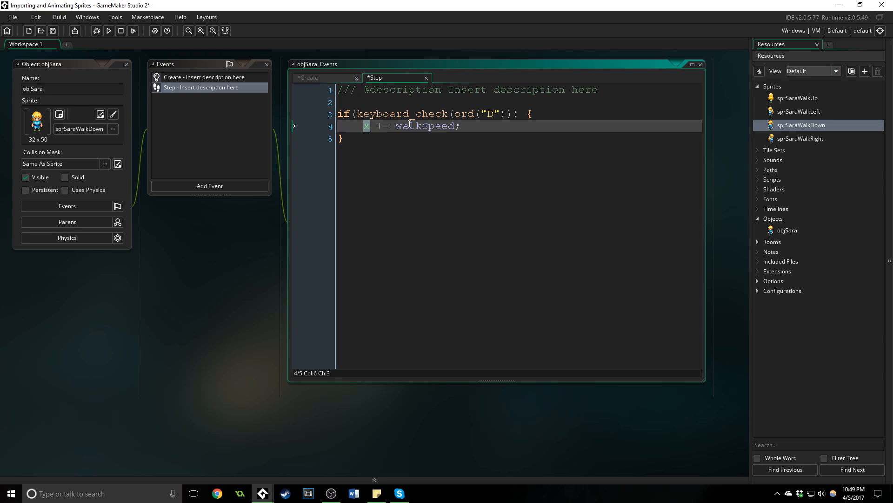
{"action": "type", "text": "x"}
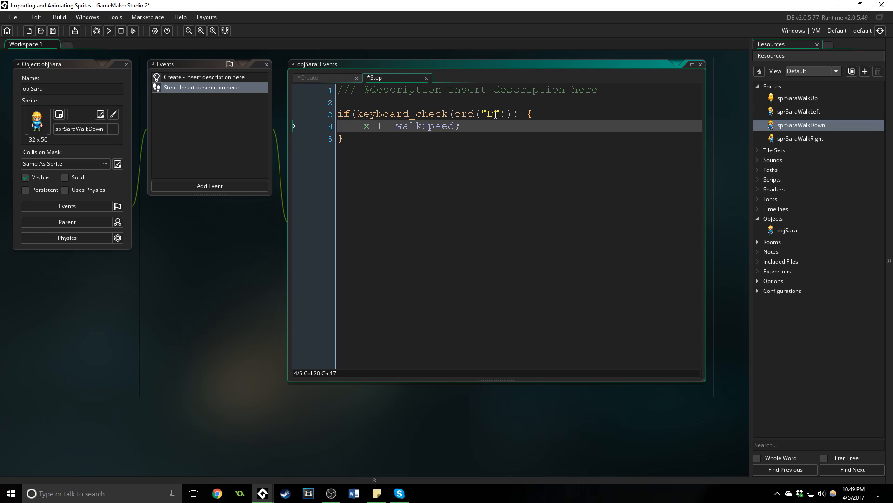
{"action": "type", "text": "image"}
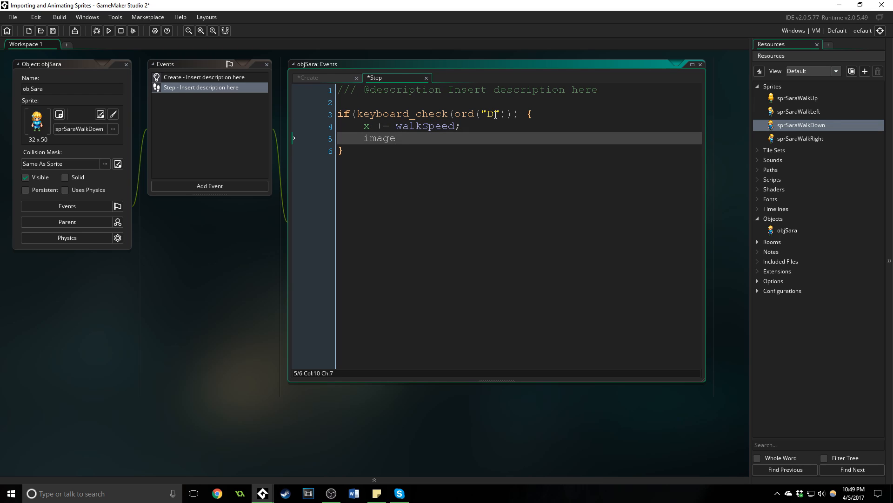
{"action": "type", "text": "_speed = w"}
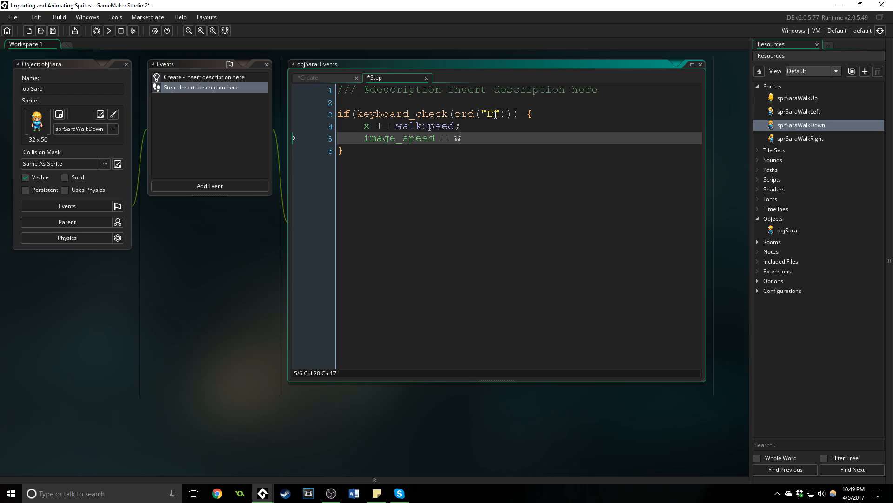
{"action": "type", "text": "alkSpeed / 3;"}
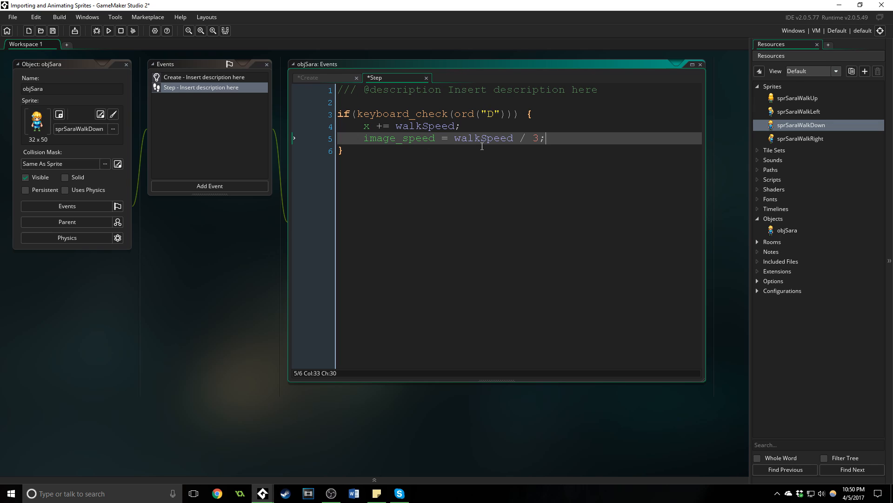
{"action": "mouse_move", "coordinate": [480, 143]}
{"action": "type", "text": "s"}
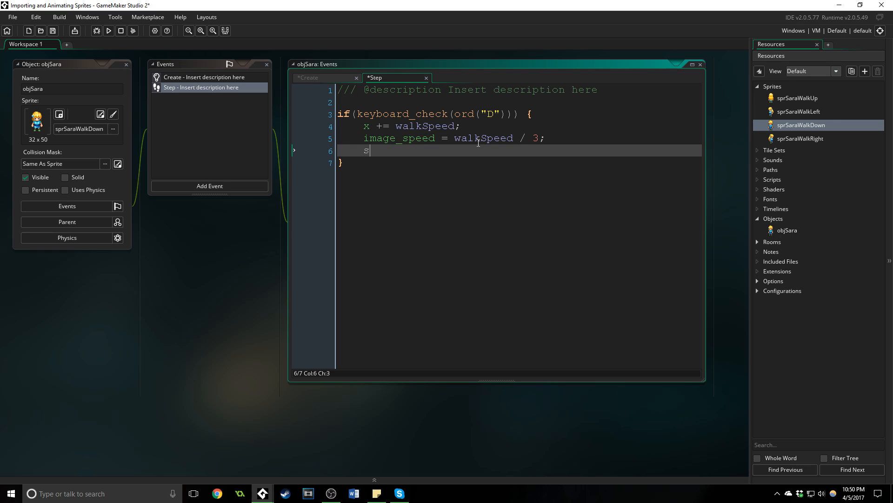
{"action": "type", "text": "pite"}
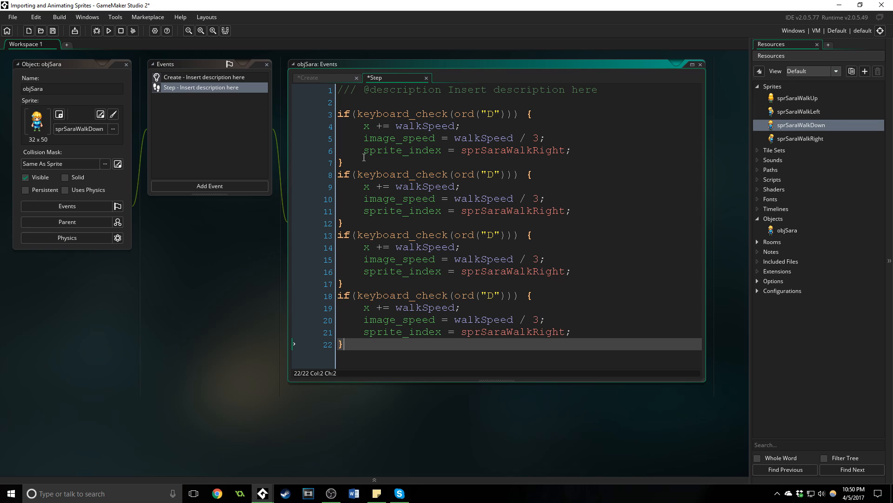
- Adapt the pasted blocks to A, S and W, moving left, down and up with matching walk sprites
{"action": "type", "text": "A"}
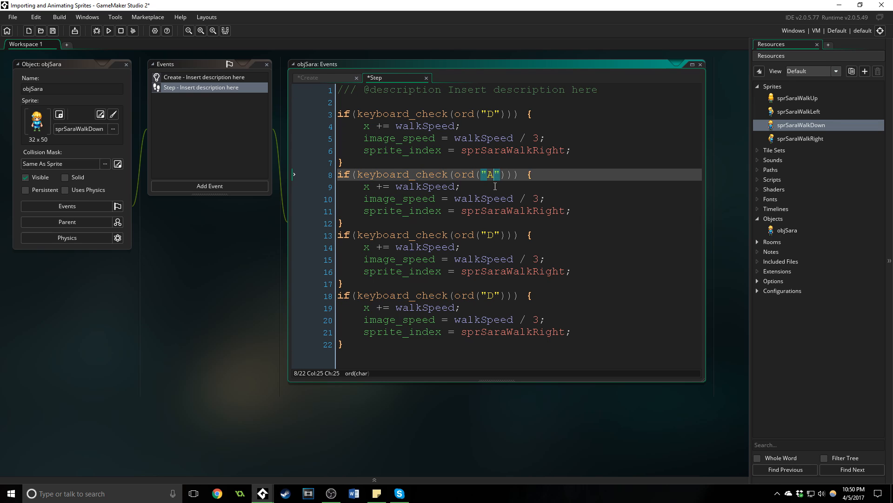
{"action": "mouse_move", "coordinate": [372, 182]}
{"action": "type", "text": "Lef"}
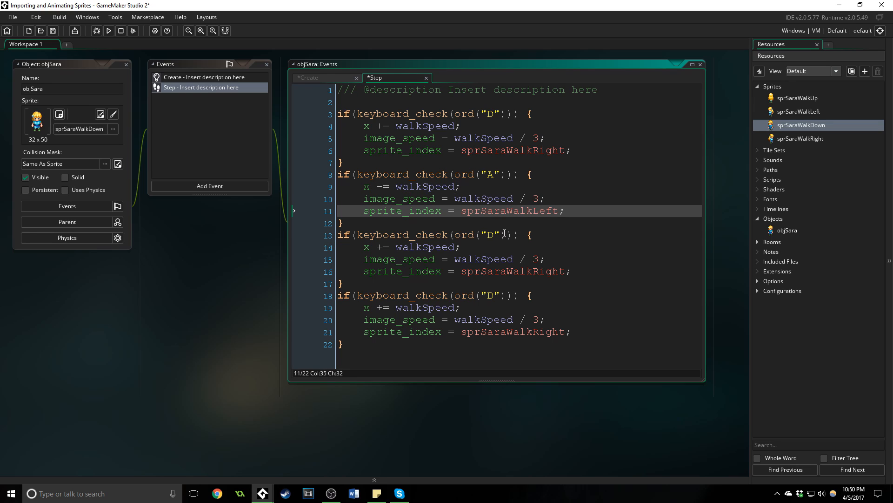
{"action": "type", "text": "S"}
{"action": "left_click", "coordinate": [520, 270]}
{"action": "type", "text": "Do"}
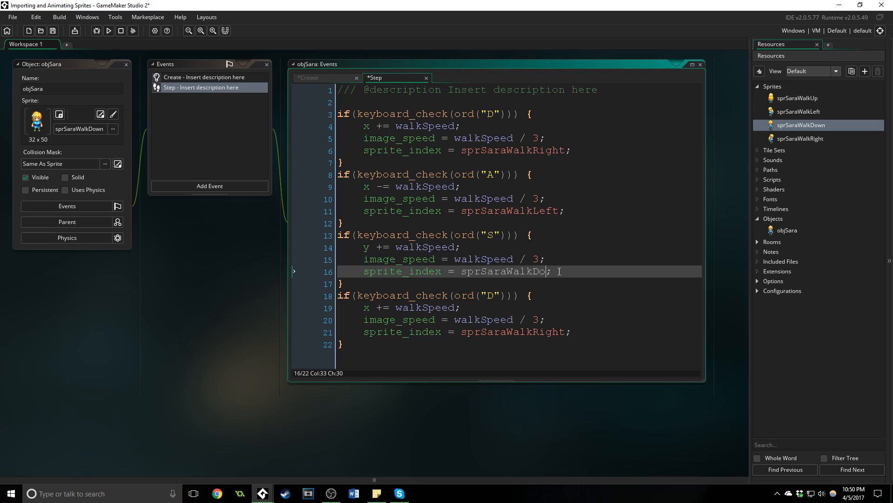
{"action": "type", "text": "wn"}
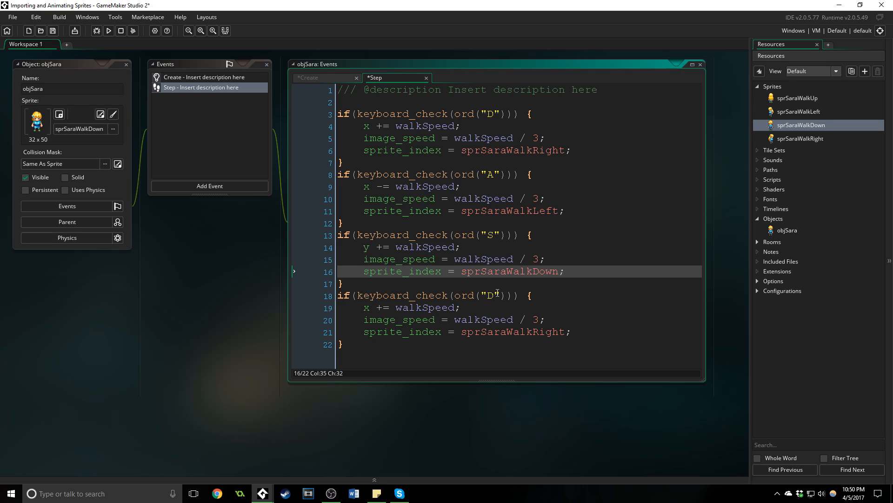
{"action": "type", "text": "W"}
{"action": "left_click", "coordinate": [519, 307]}
{"action": "type", "text": "y"}
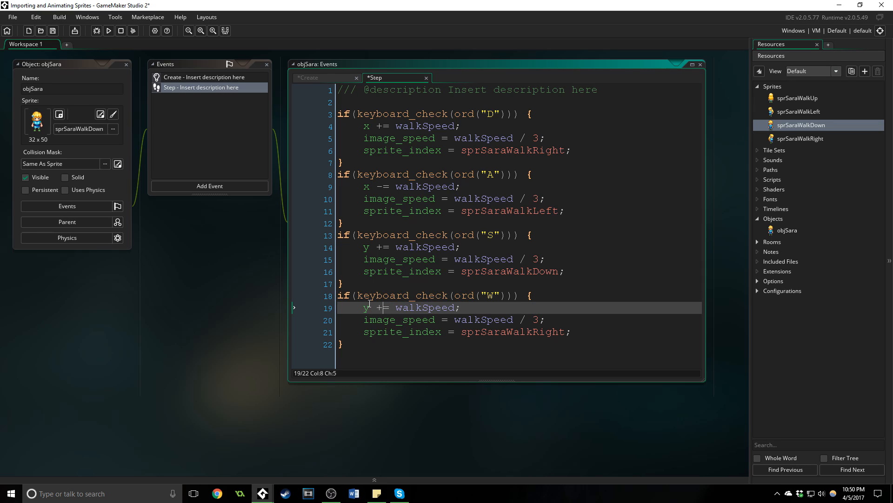
{"action": "type", "text": "-"}
{"action": "left_click", "coordinate": [519, 331]}
{"action": "type", "text": "U"}
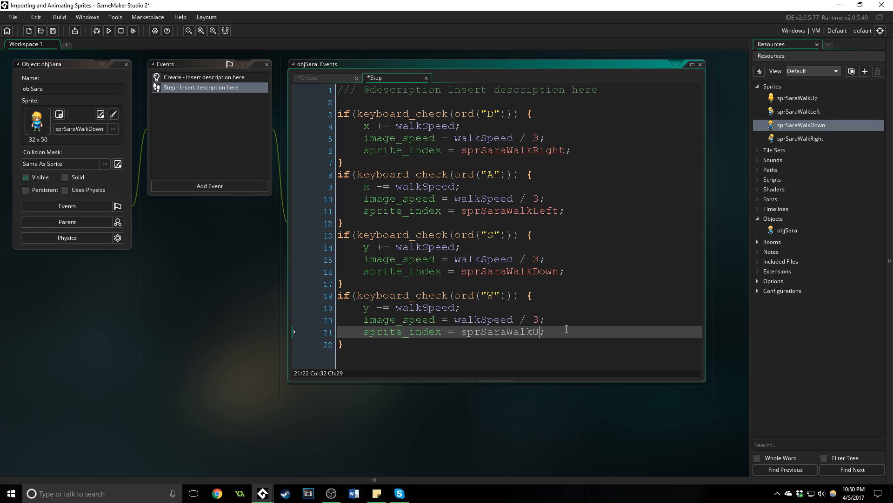
{"action": "type", "text": "p"}
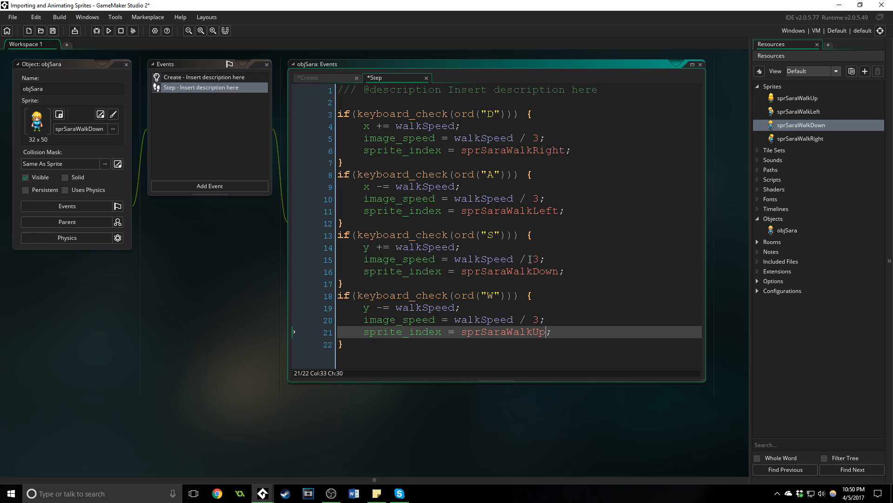
- Set Game Frames Per Second to 60 in the main Game Options
{"action": "left_click", "coordinate": [760, 281]}
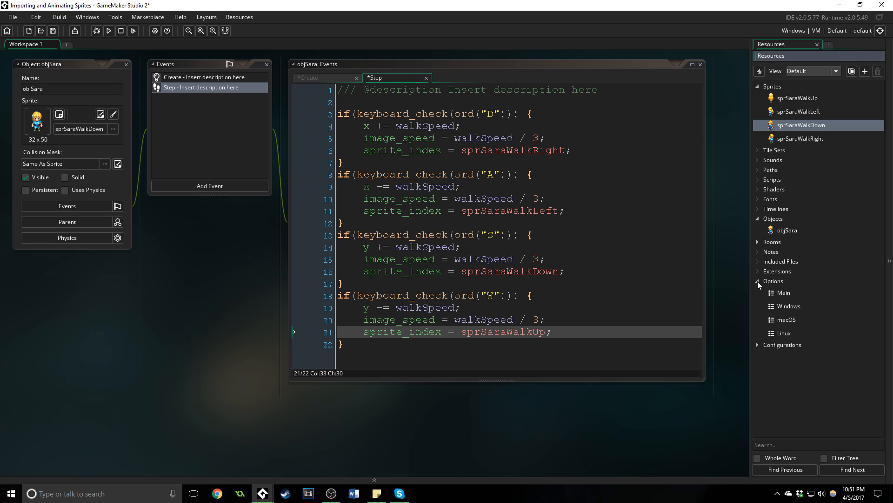
{"action": "left_click", "coordinate": [783, 293]}
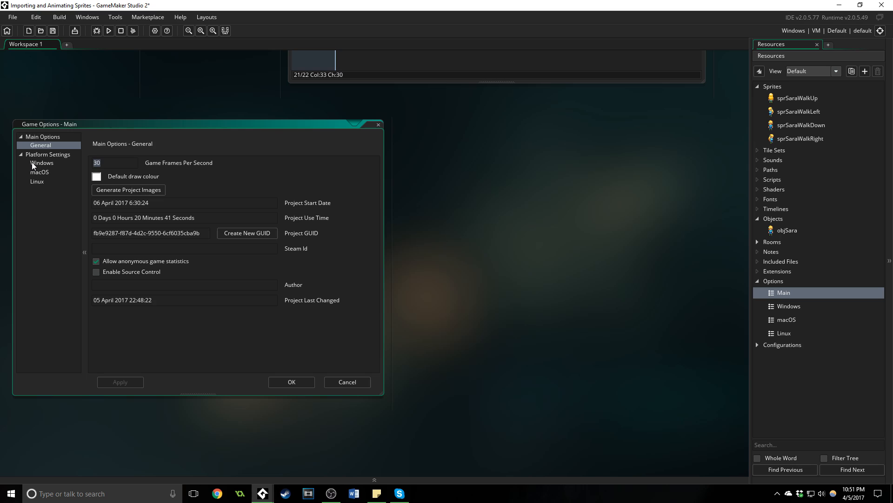
{"action": "type", "text": "60"}
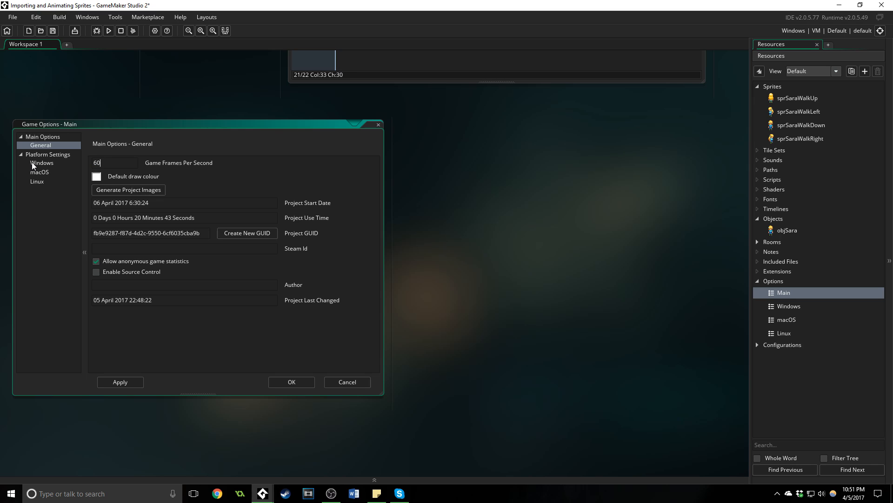
{"action": "left_click", "coordinate": [120, 382]}
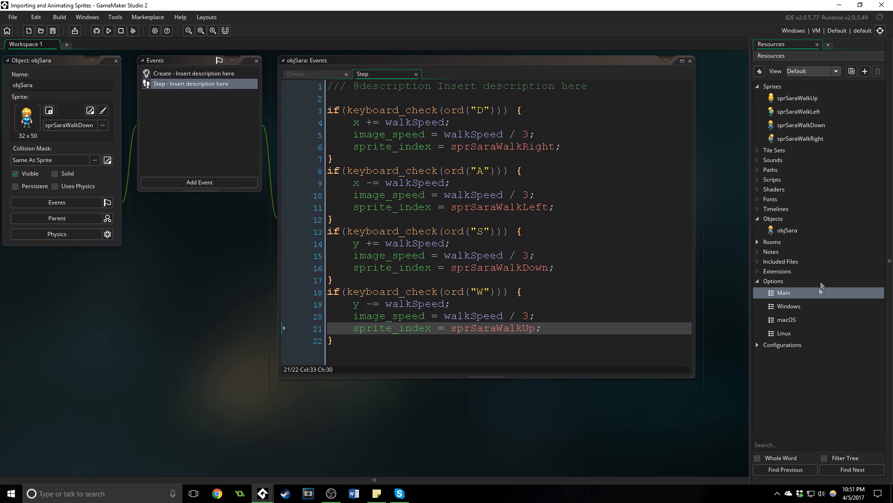
- Place an objSara instance near the middle of room0 and run the game
{"action": "double_click", "coordinate": [787, 253]}
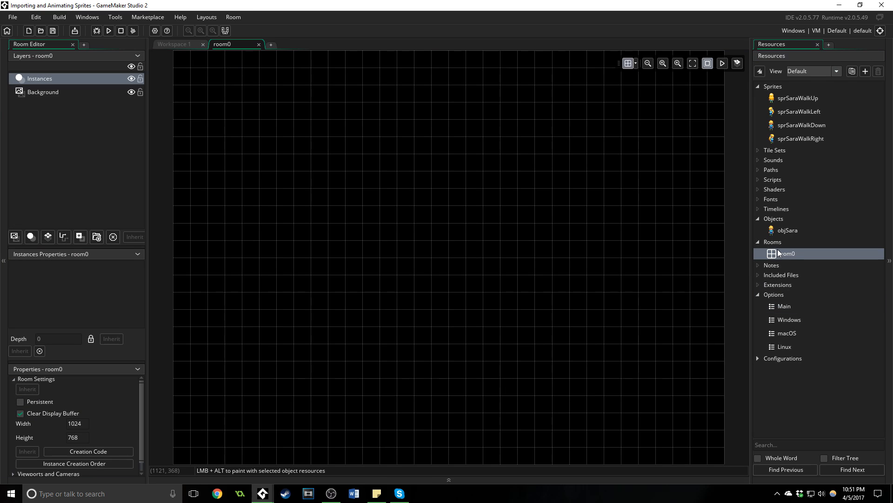
{"action": "left_click", "coordinate": [397, 208]}
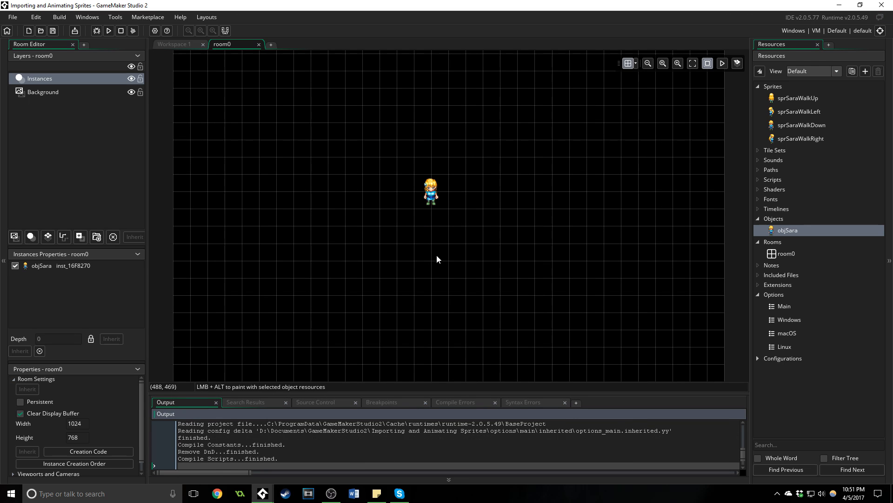
{"action": "left_click", "coordinate": [108, 30]}
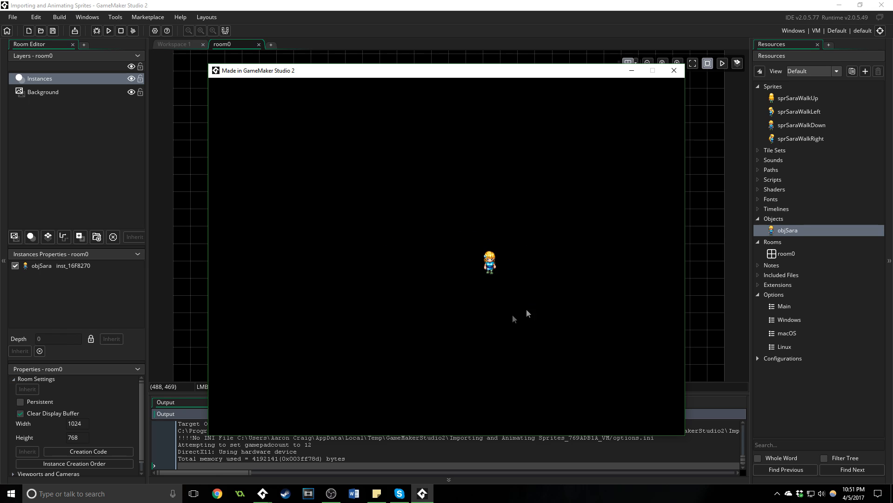
{"action": "mouse_move", "coordinate": [561, 326]}
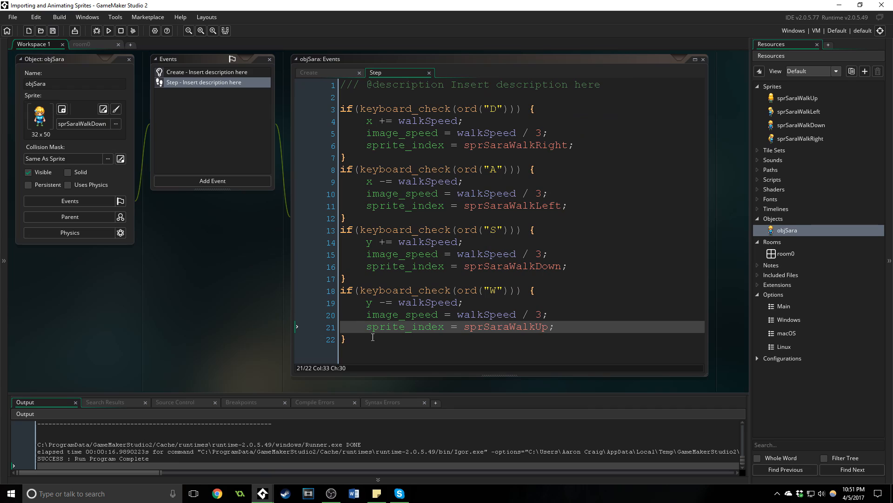
- Add an if(keyboard_check(vk_nokey)) block setting image_speed = 0 and image_index = 0
{"action": "type", "text": "if"}
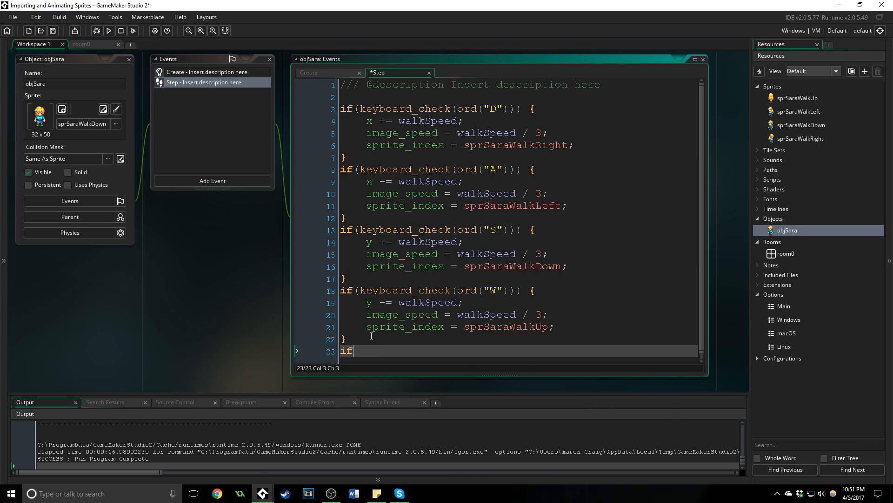
{"action": "type", "text": "(keyboard_chec"}
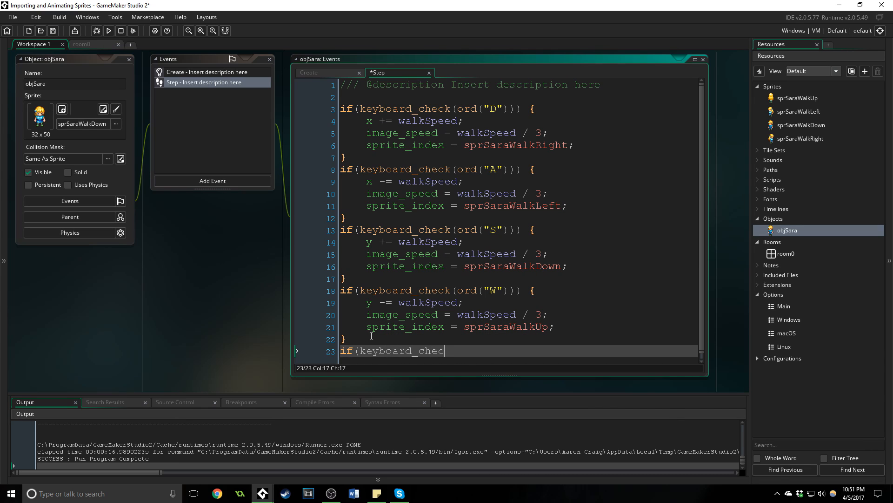
{"action": "type", "text": "k(vk_n"}
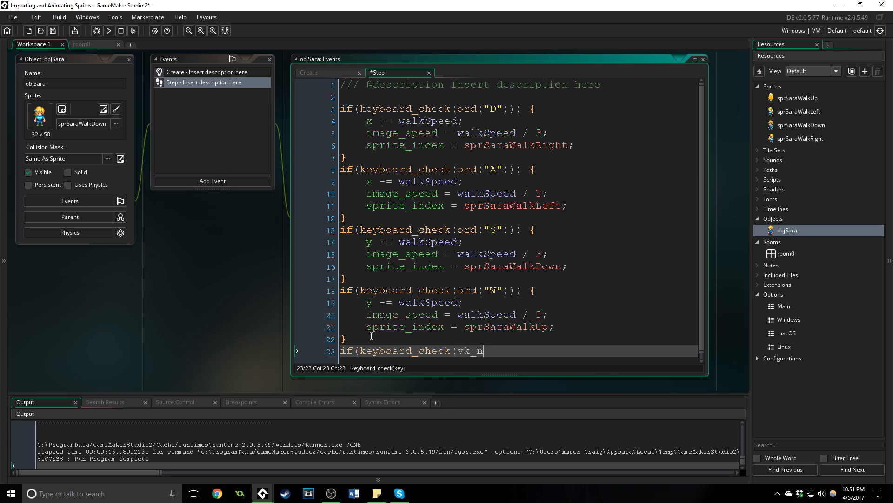
{"action": "type", "text": "okey)) {"}
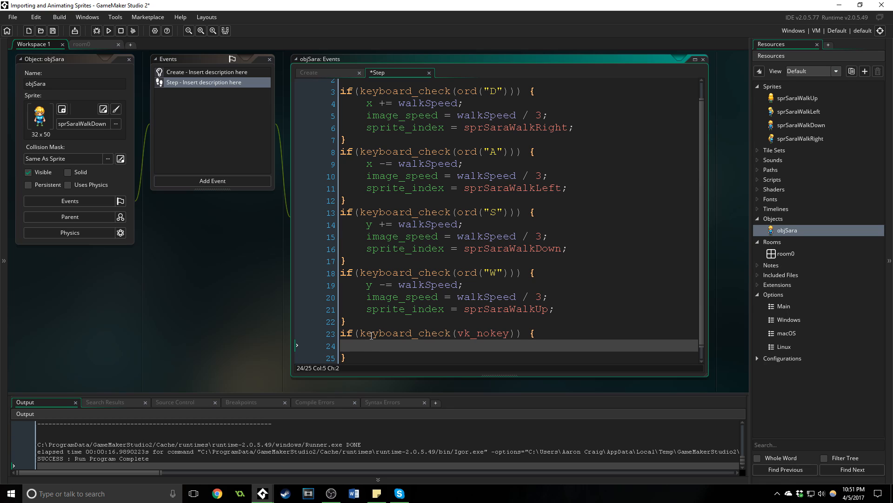
{"action": "type", "text": "image_spee"}
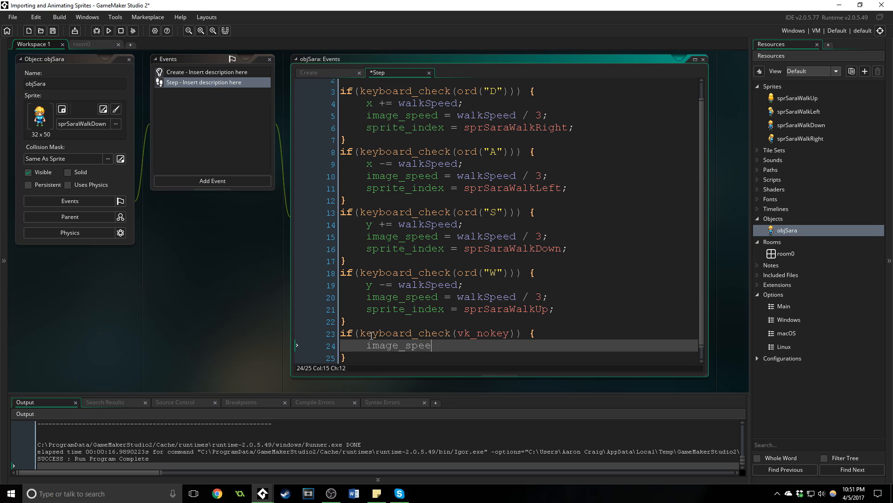
{"action": "type", "text": "d = 0;"}
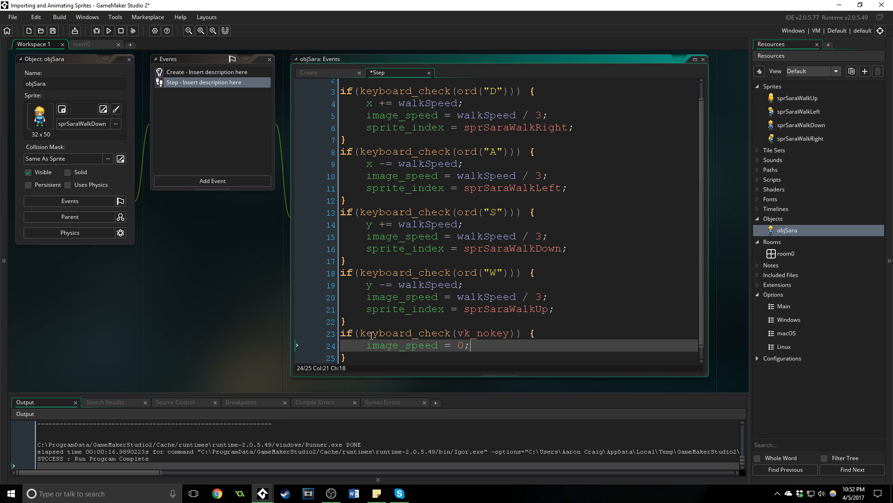
{"action": "type", "text": "image_inde"}
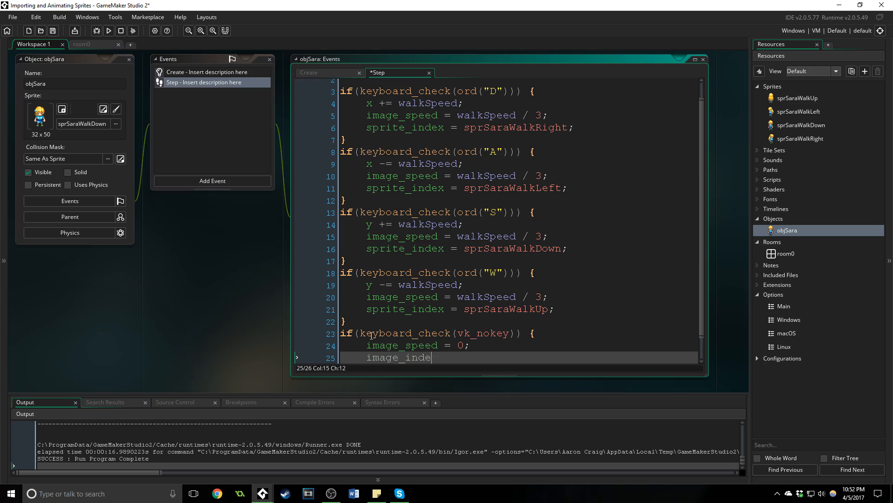
{"action": "type", "text": "x = 0;"}
{"action": "type", "text": "if"}
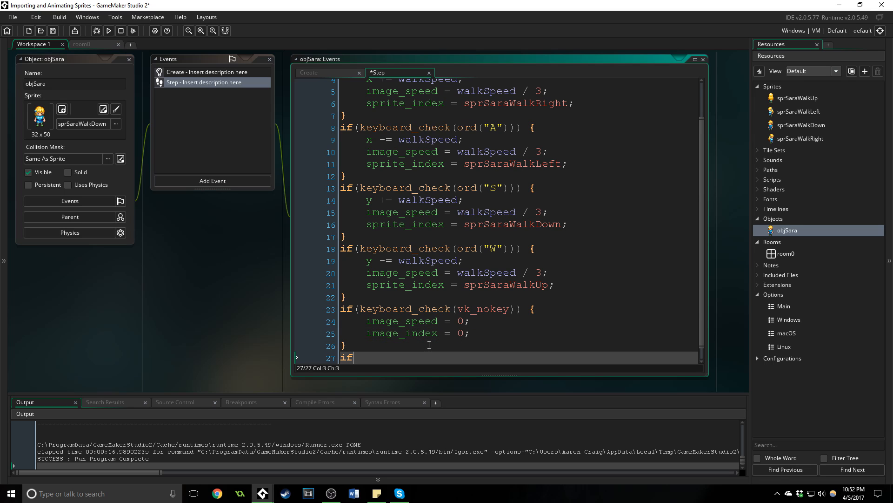
- Add an if(keyboard_check(vk_shift)) block setting walkSpeed = 7
{"action": "type", "text": "(keybo"}
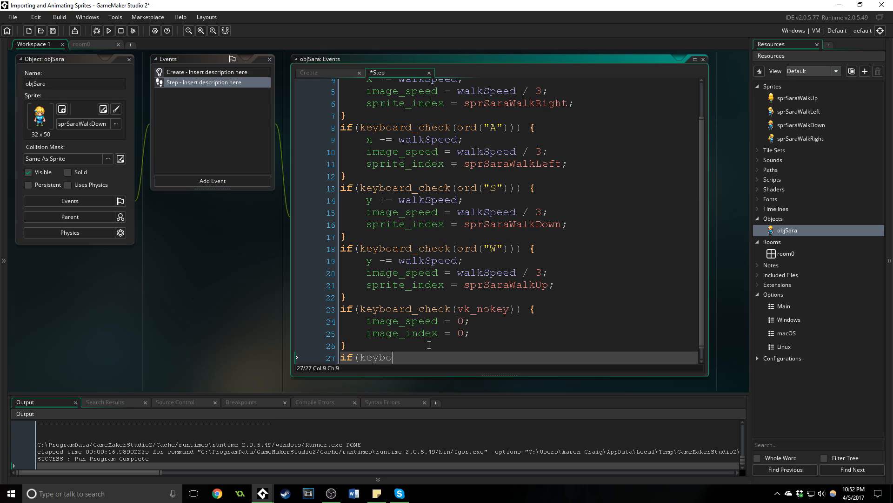
{"action": "type", "text": "ard_check("}
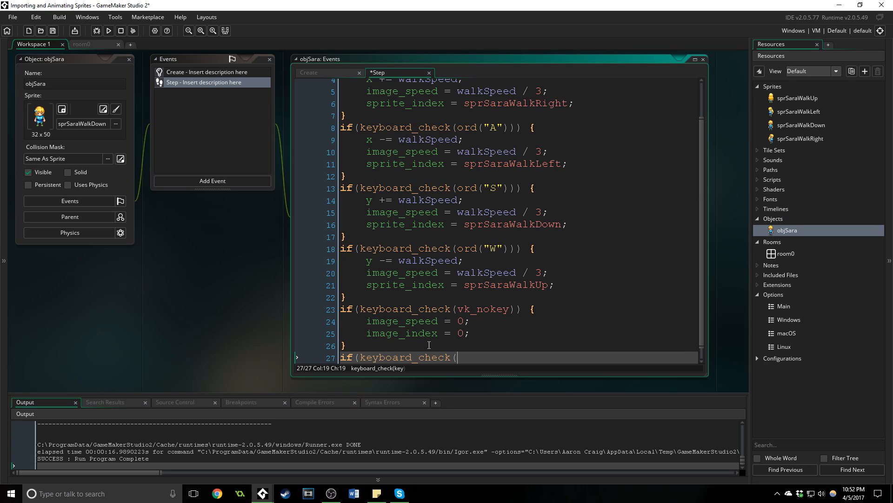
{"action": "type", "text": "vk_shift)) {"}
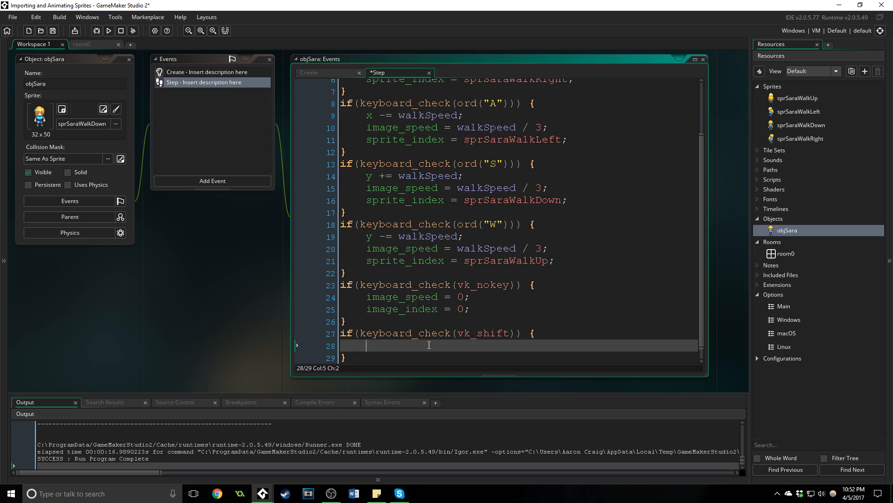
{"action": "type", "text": "walkSpeed"}
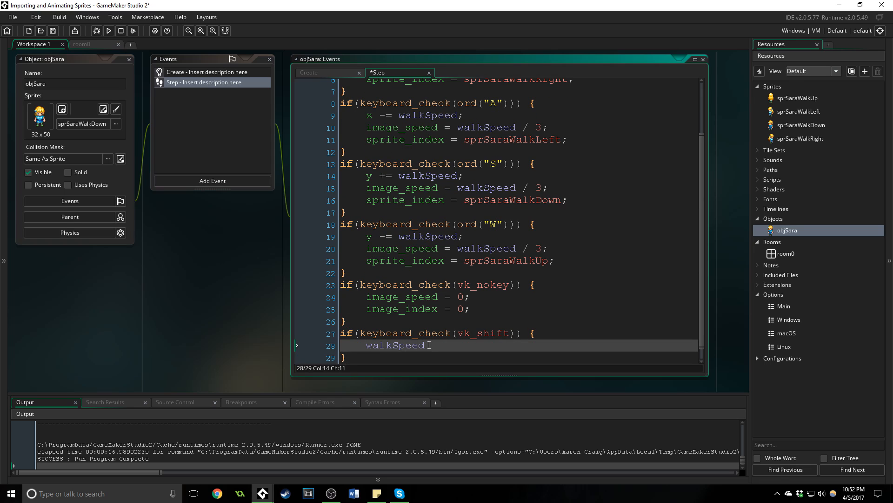
{"action": "type", "text": "="}
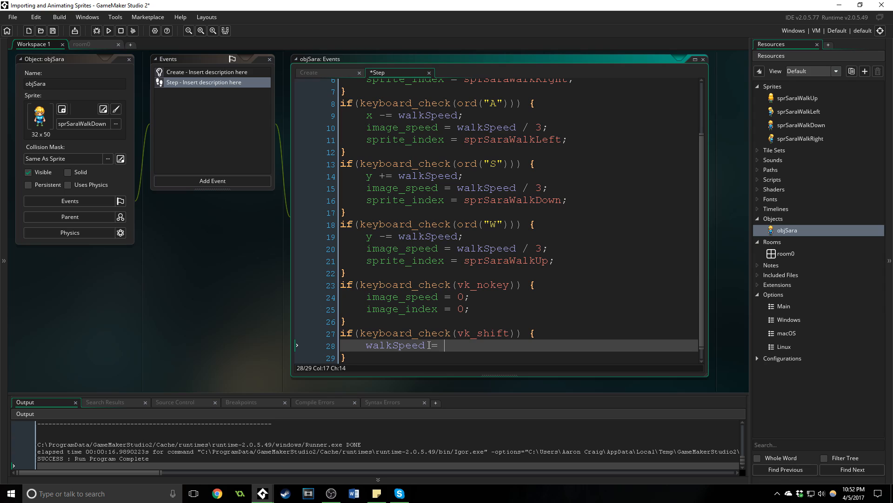
{"action": "type", "text": "7;"}
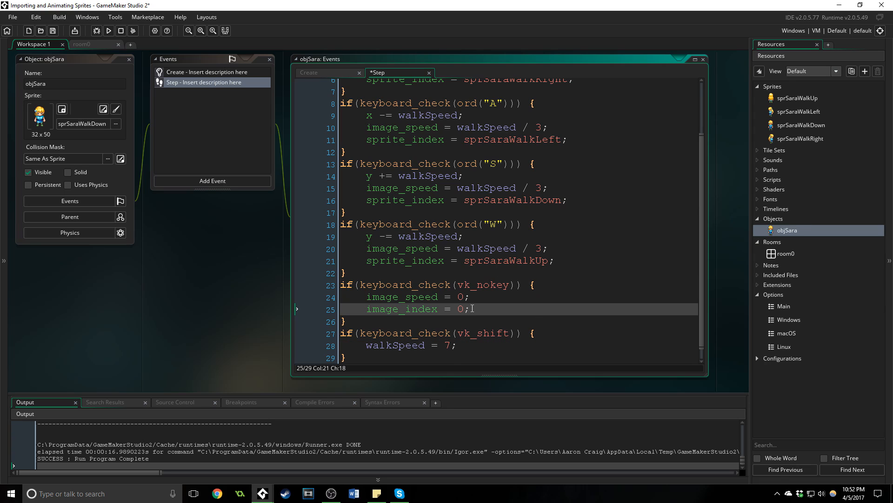
- Reset walkSpeed = 3.5 inside the vk_nokey block
{"action": "type", "text": "walk"}
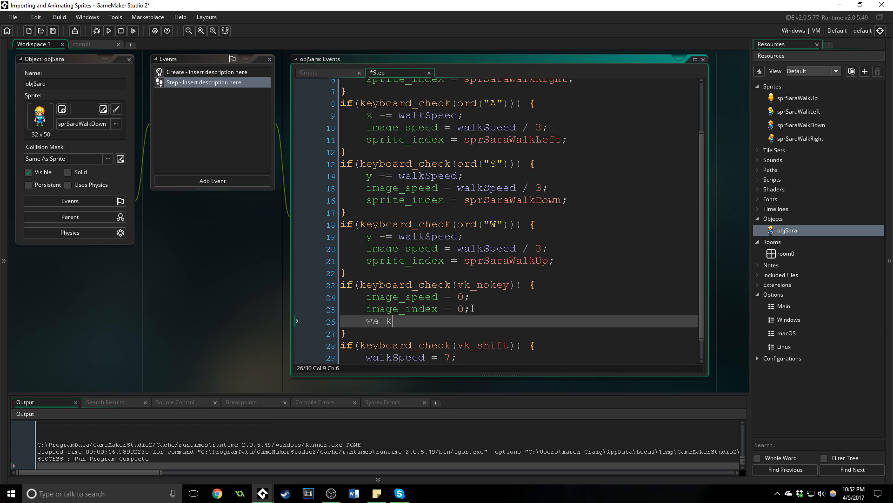
{"action": "type", "text": "Speed = 3."}
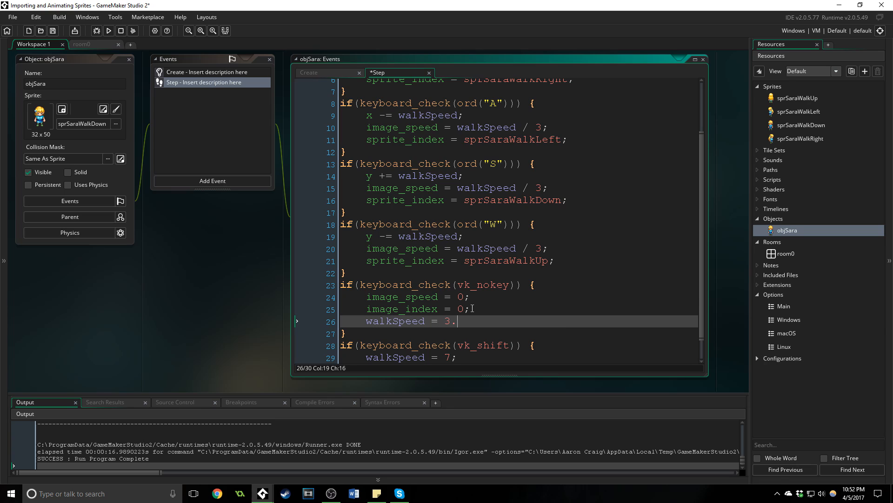
{"action": "type", "text": "5;"}
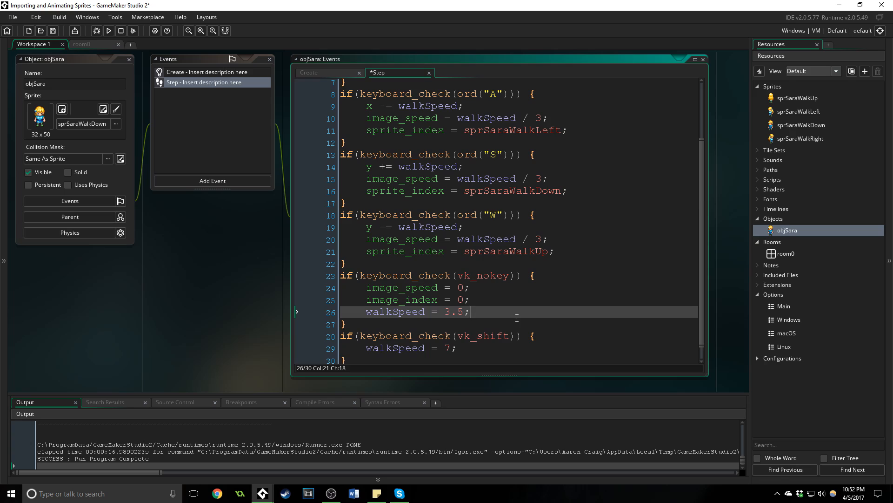
{"action": "scroll", "scroll_direction": "down", "scroll_amount": 3}
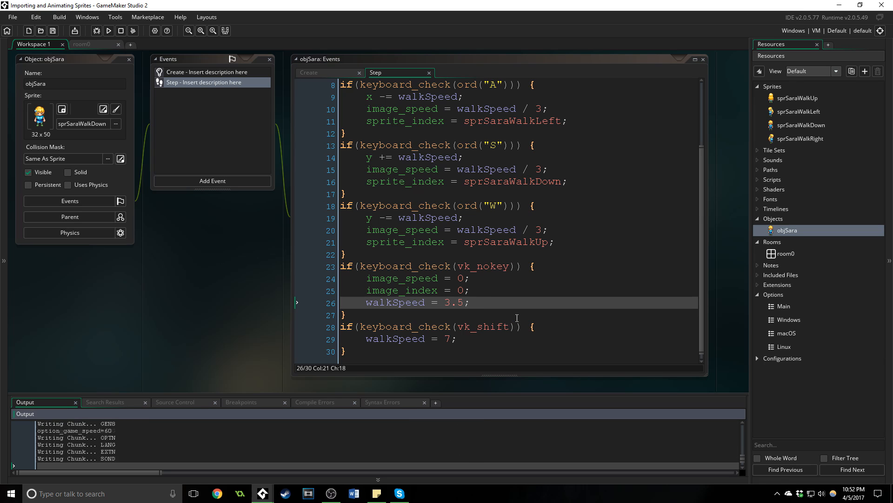
- Run the game to test Sara's walking, shift running and idle reset
{"action": "left_click", "coordinate": [107, 30]}
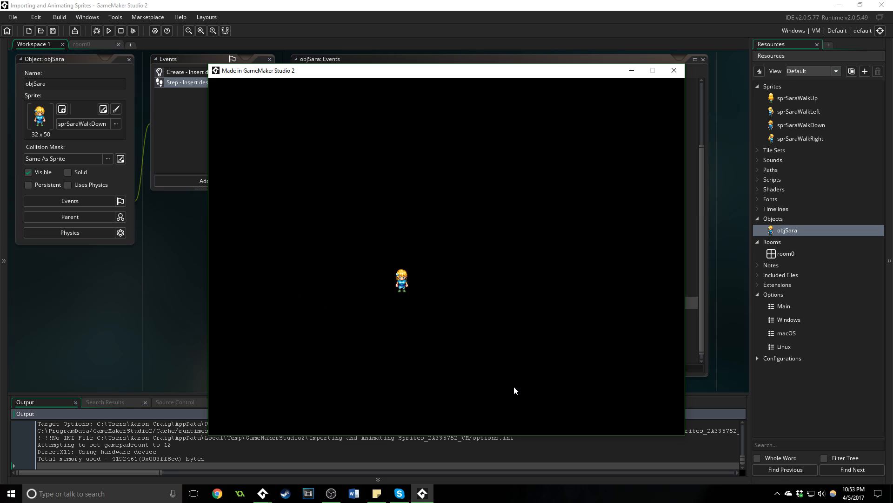
{"action": "mouse_move", "coordinate": [669, 82]}
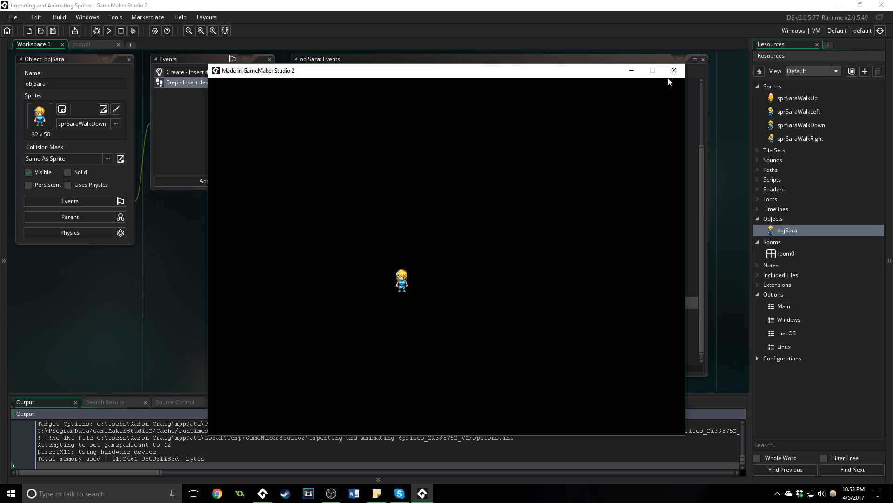